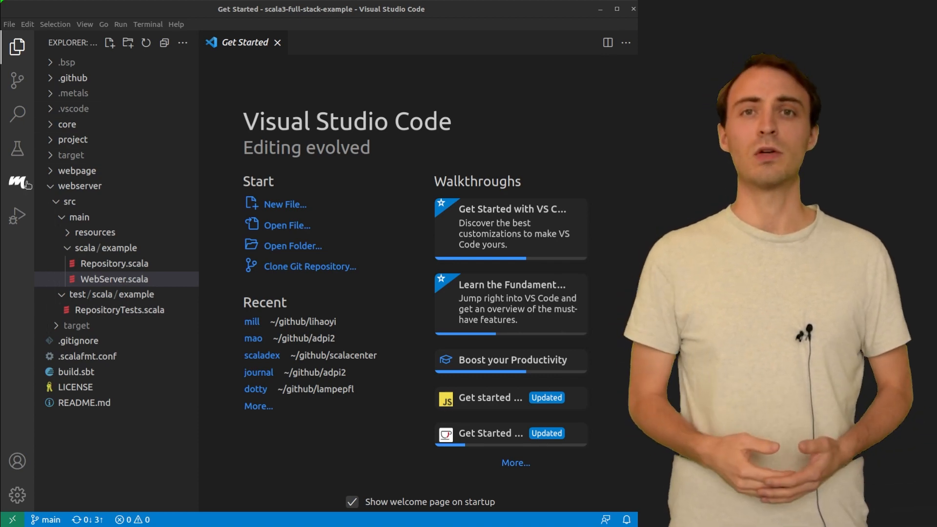
mouse_move(17, 182)
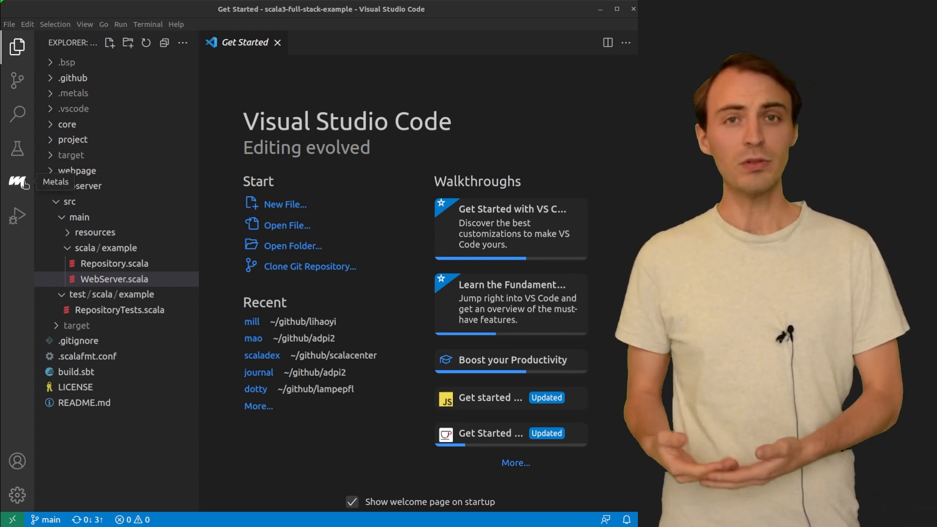
- Open WebServer.scala from webserver/src/main/scala/example in the Explorer
click(17, 182)
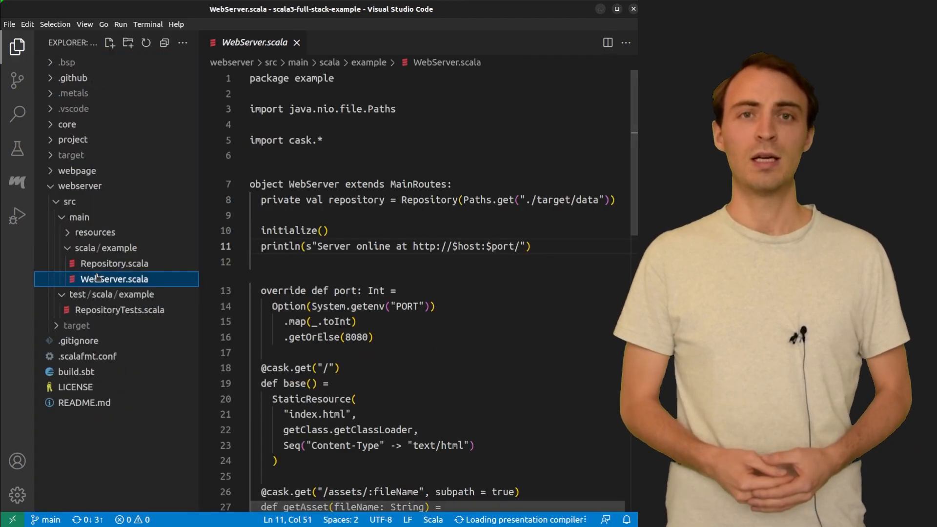
scroll(down, 3)
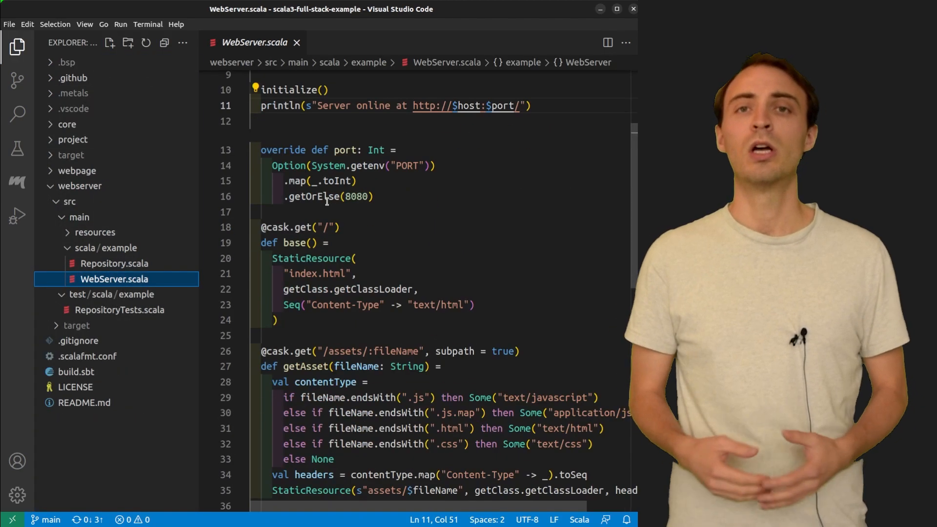
scroll(down, 3)
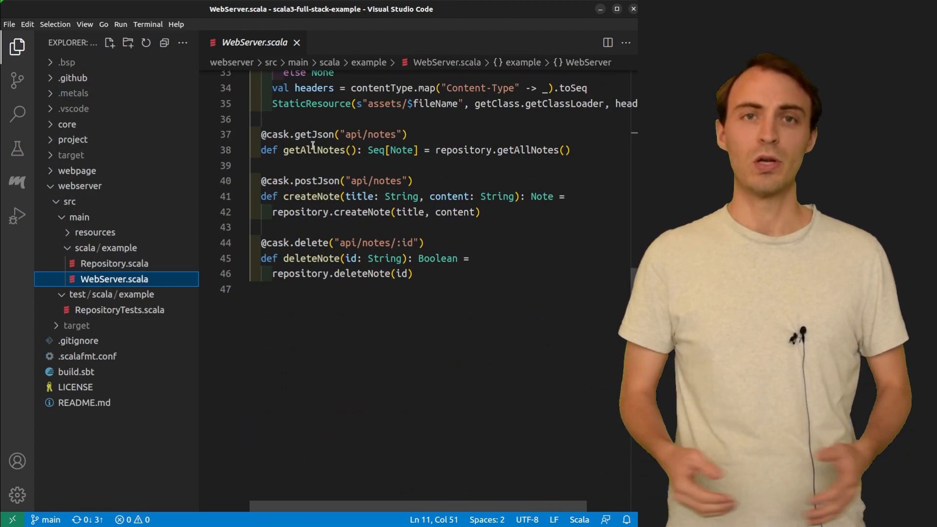
double_click(313, 150)
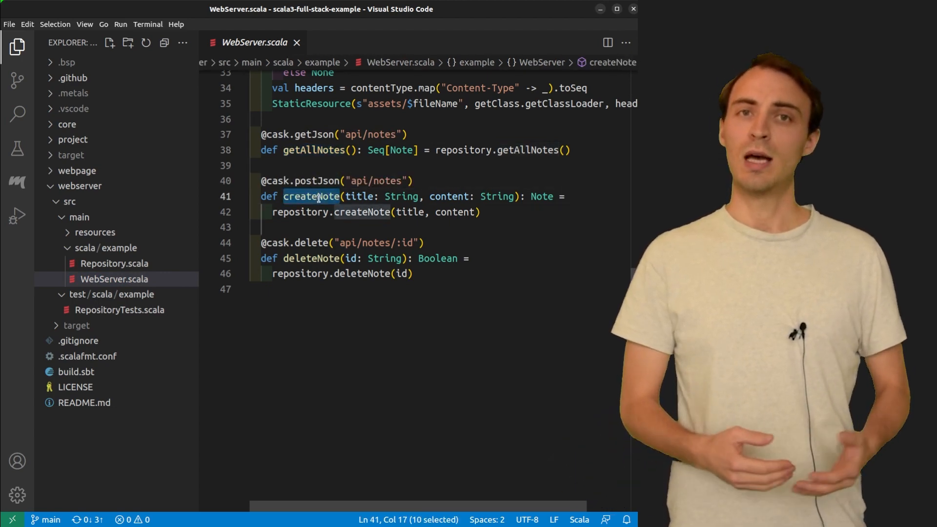
double_click(311, 258)
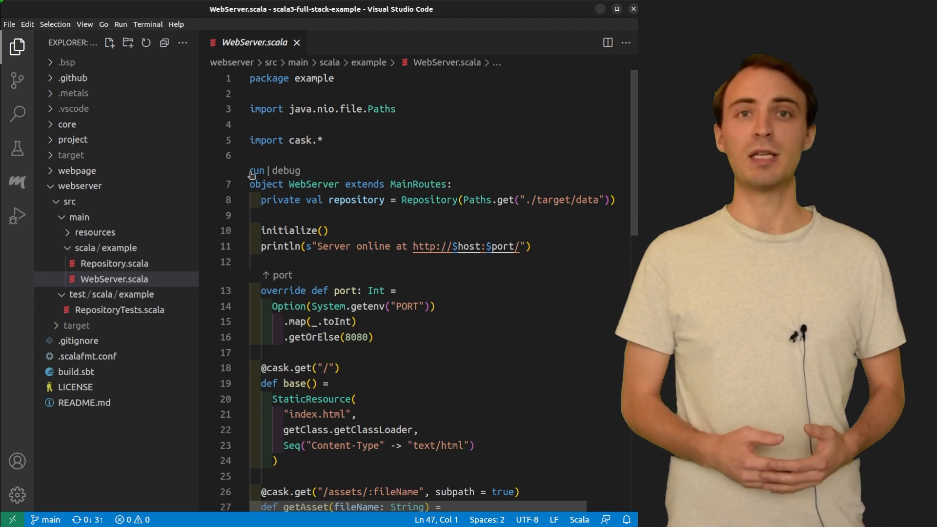
mouse_move(280, 171)
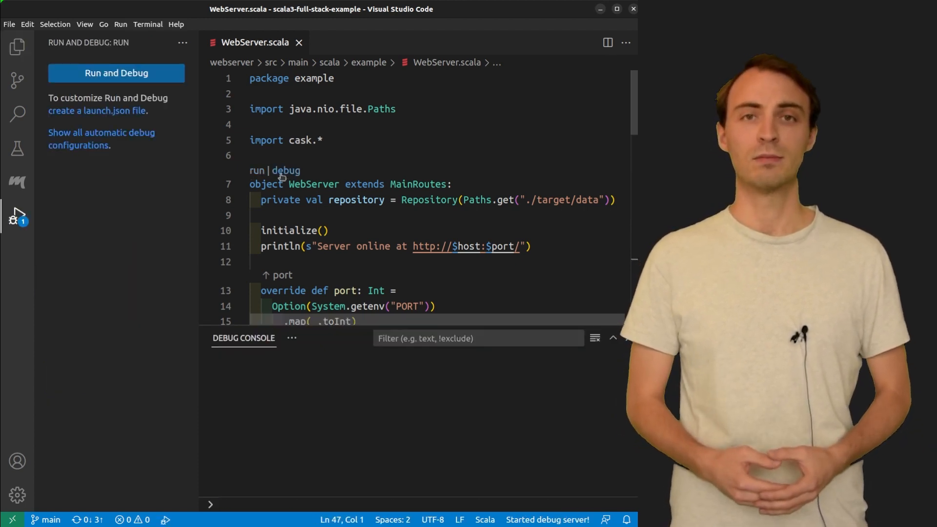
- Launch WebServer under the debugger using the 'debug' code lens above object WebServer
click(117, 72)
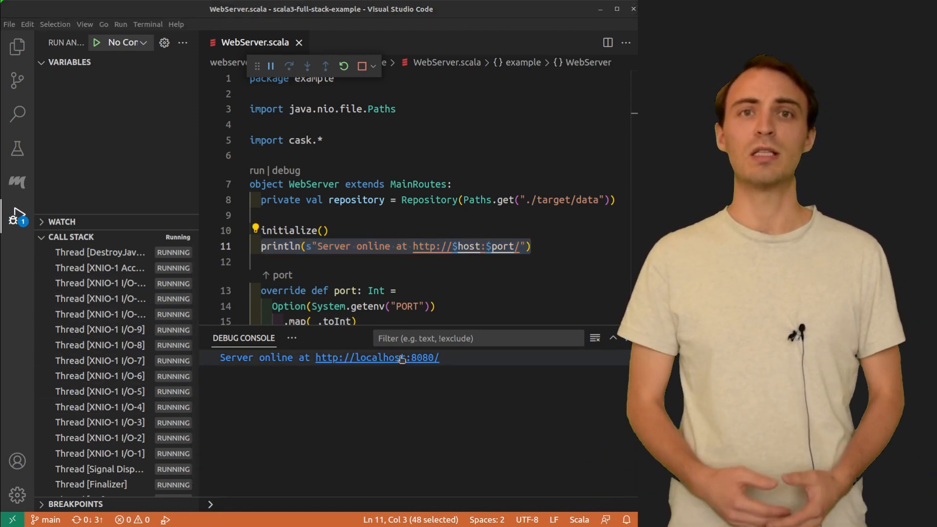
click(377, 358)
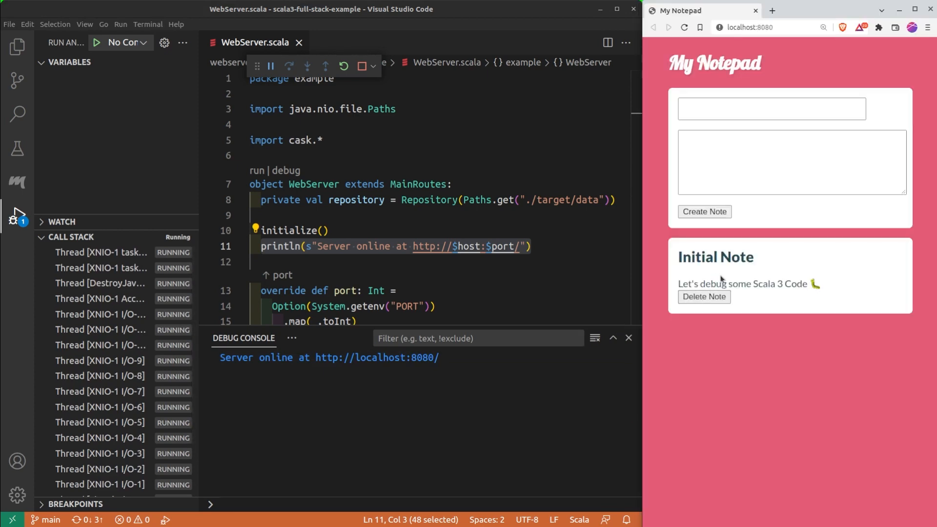
mouse_move(758, 236)
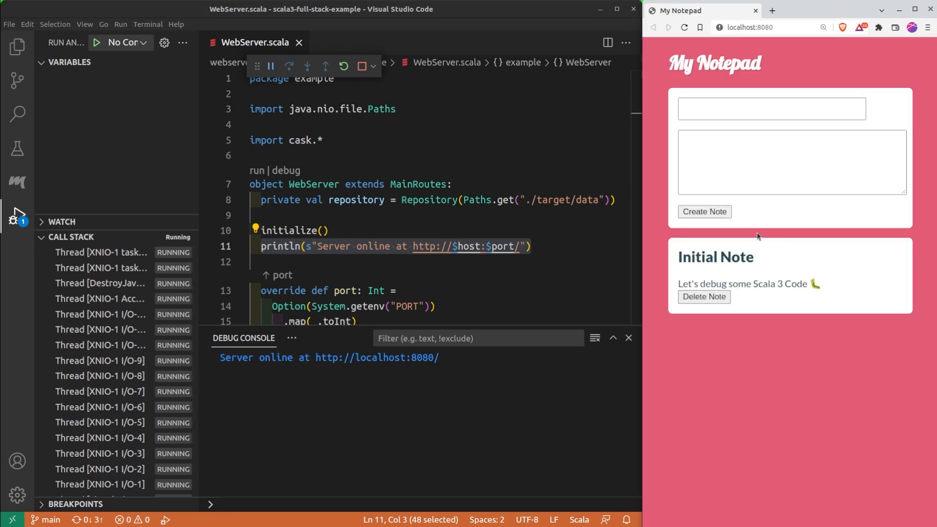
mouse_move(854, 209)
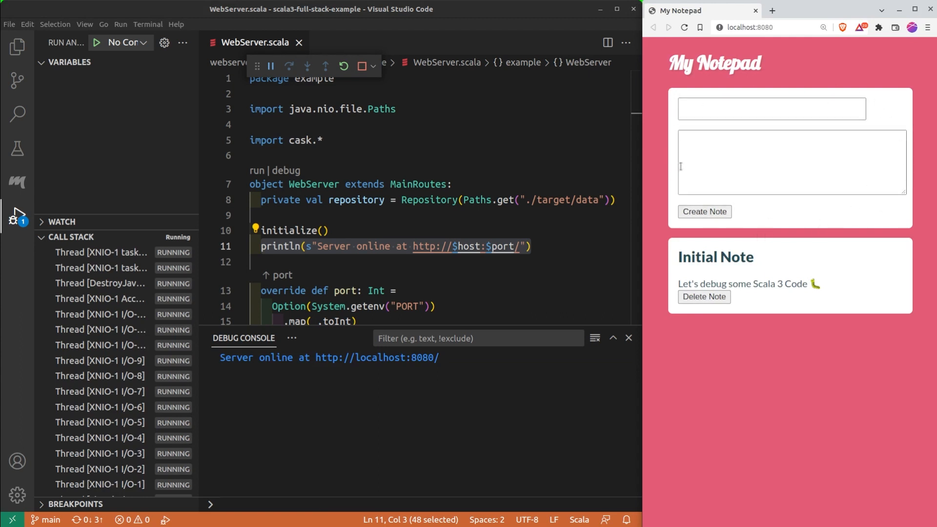
click(772, 109)
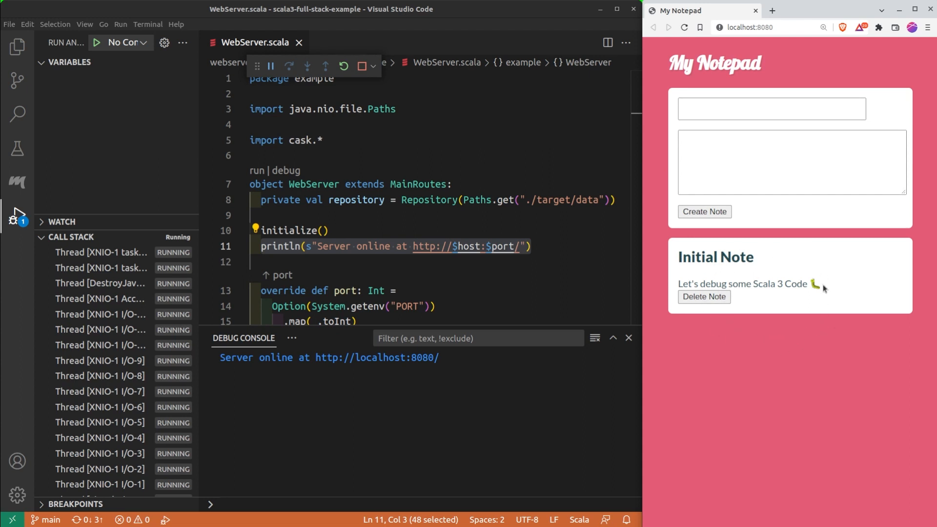
mouse_move(812, 272)
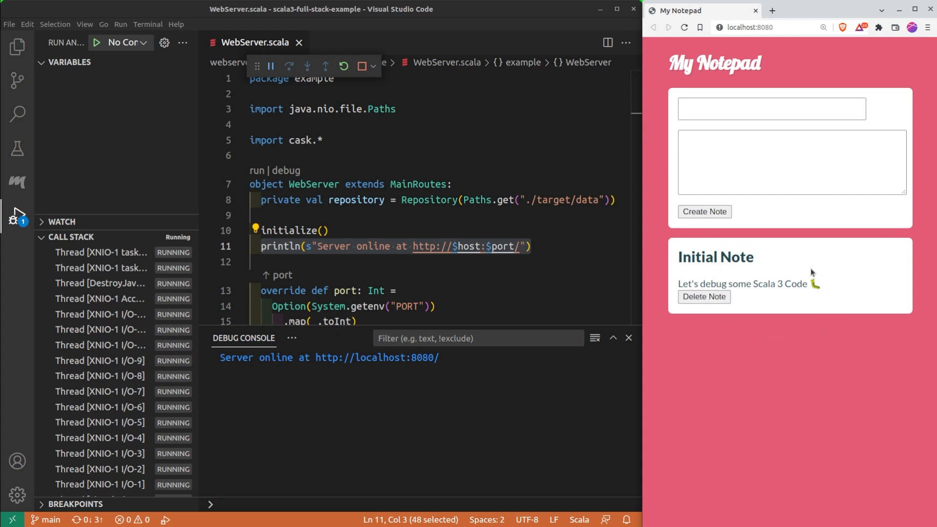
click(592, 254)
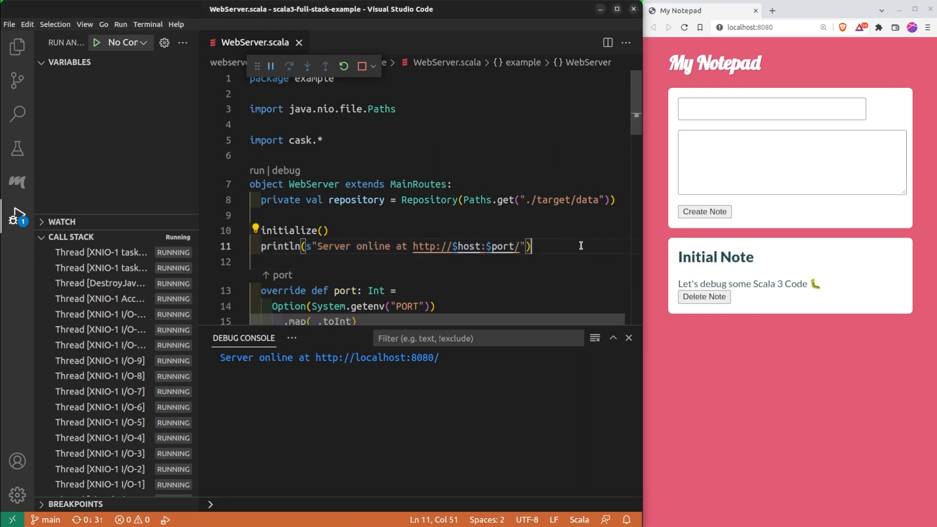
- Add a breakpoint on line 42, the repository.createNote call in createNote
scroll(down, 3)
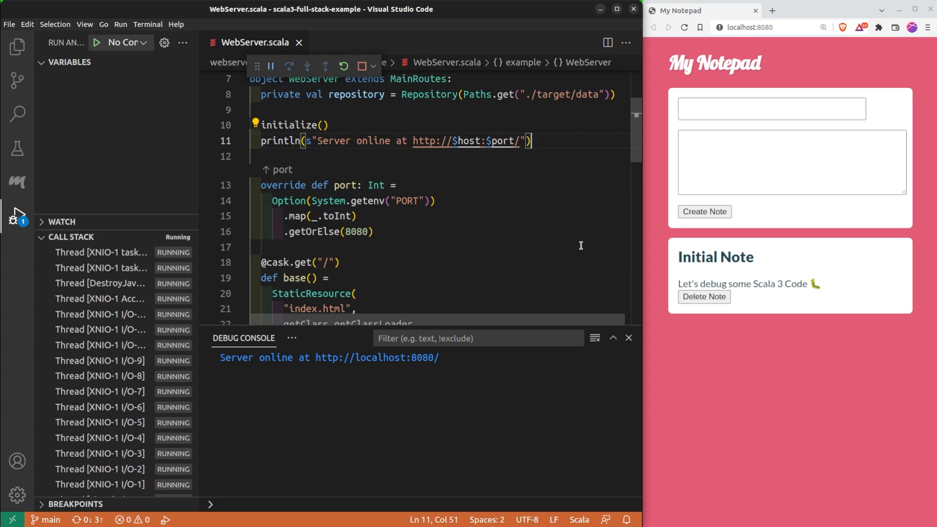
scroll(down, 3)
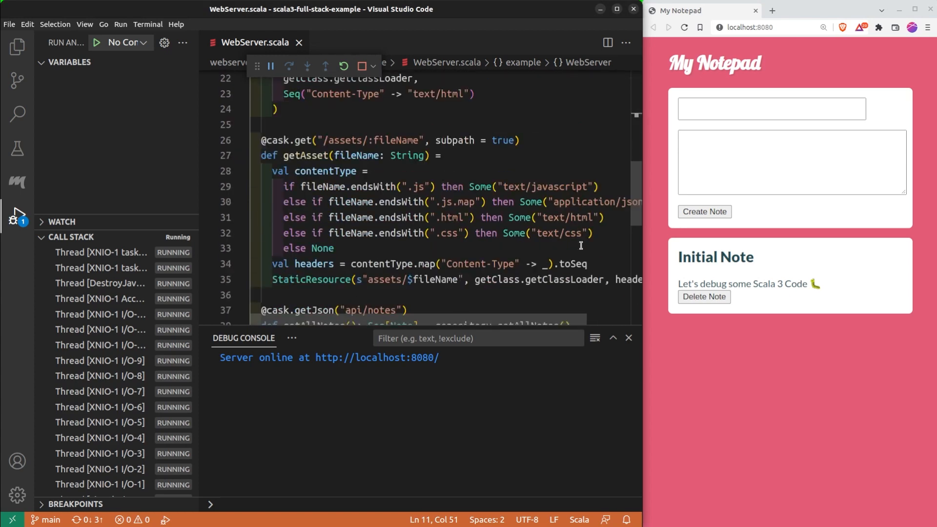
scroll(down, 3)
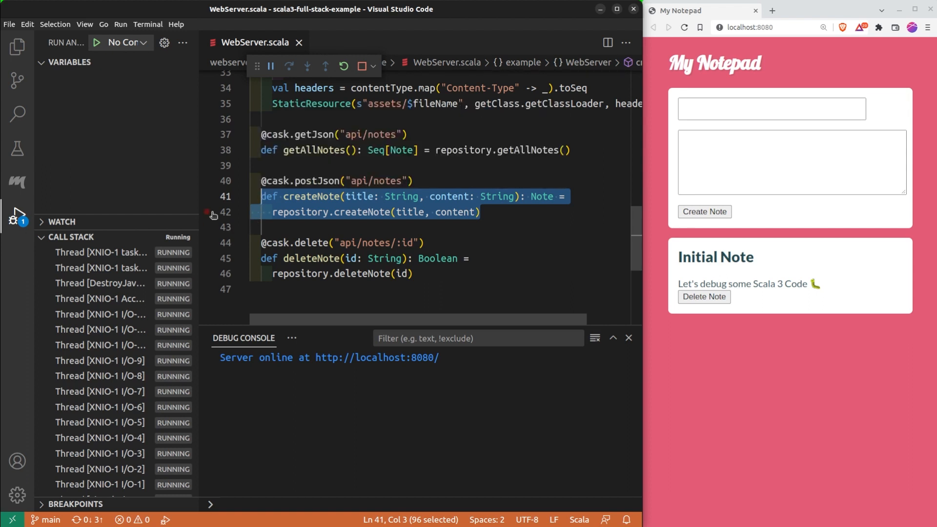
click(207, 212)
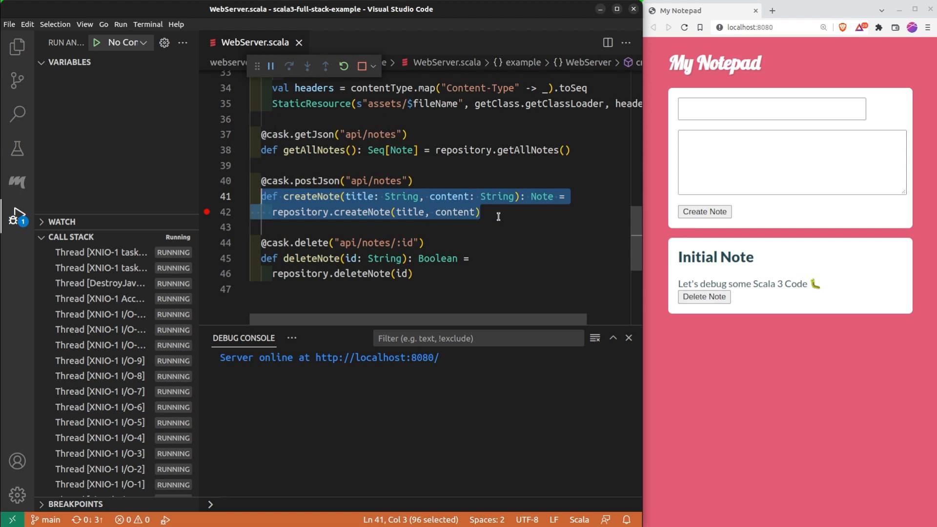
click(498, 212)
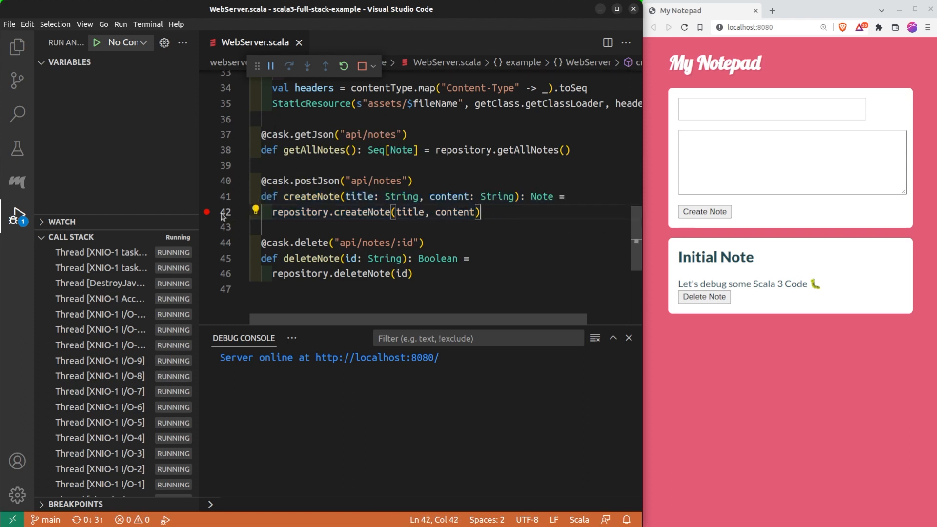
- Create a note titled 'Note 1' with content 'Some content' in the notepad app
click(772, 108)
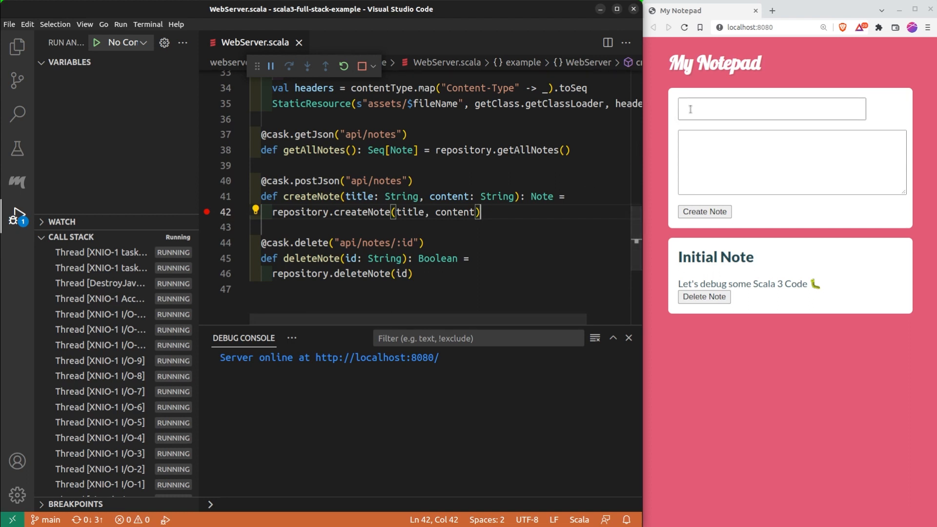
text(Note 1)
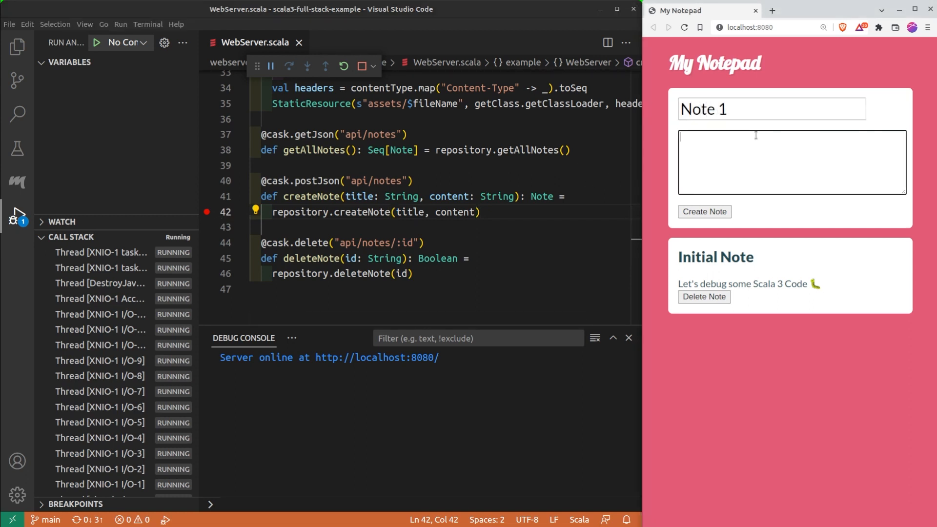
text(Some content)
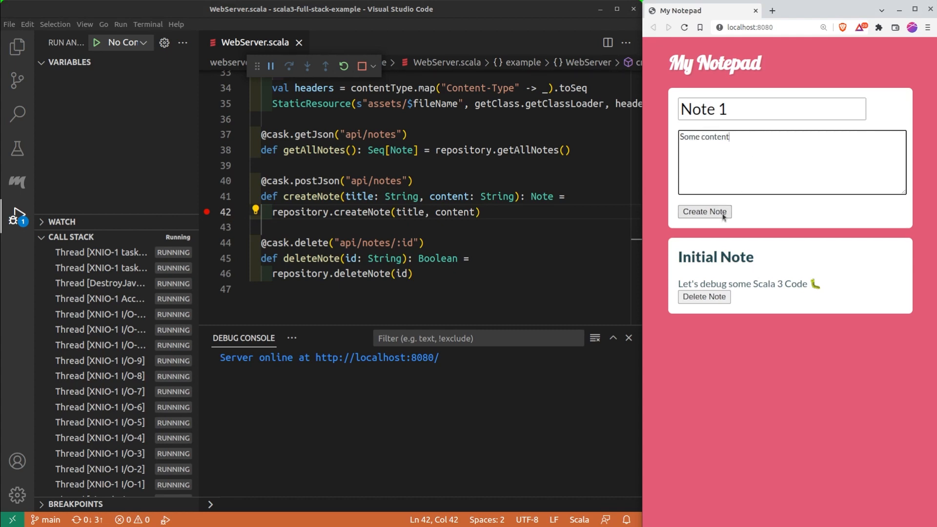
click(704, 212)
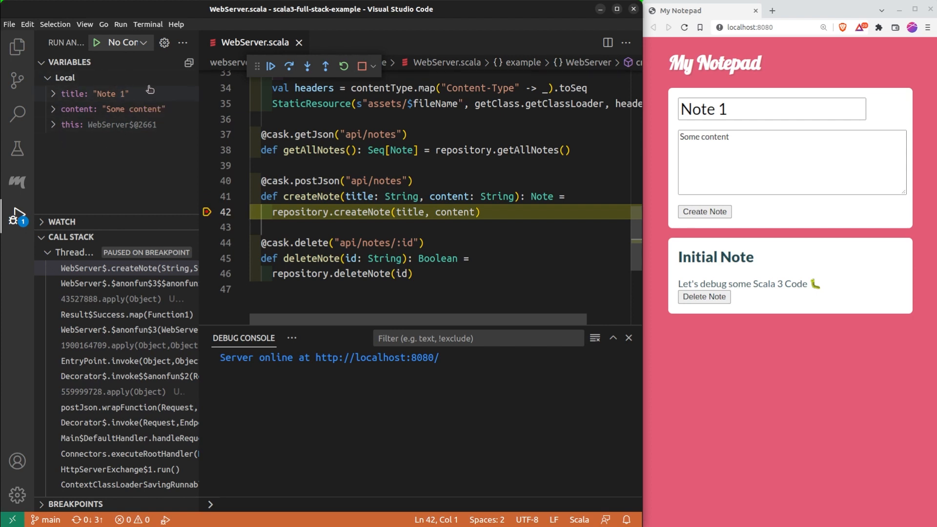
mouse_move(189, 111)
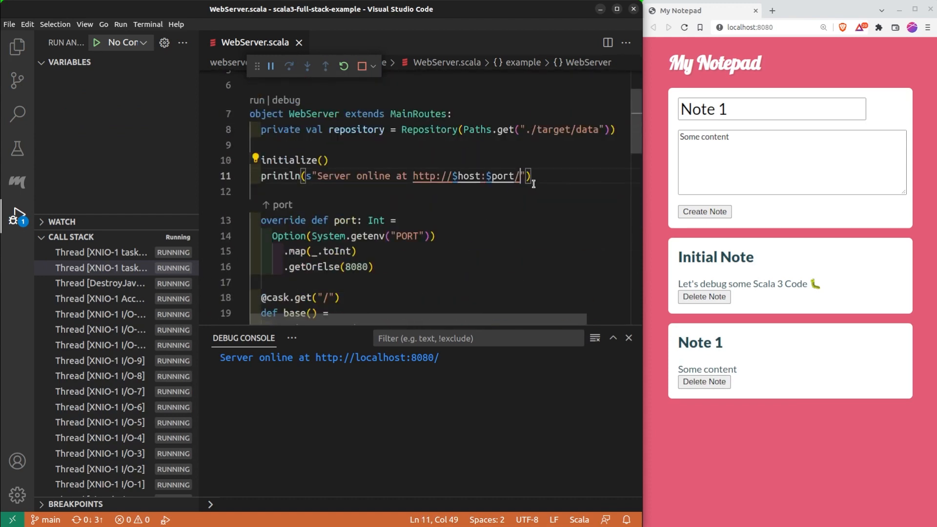
- Append '!!!' to the end of the server-online println message
text(!!!)
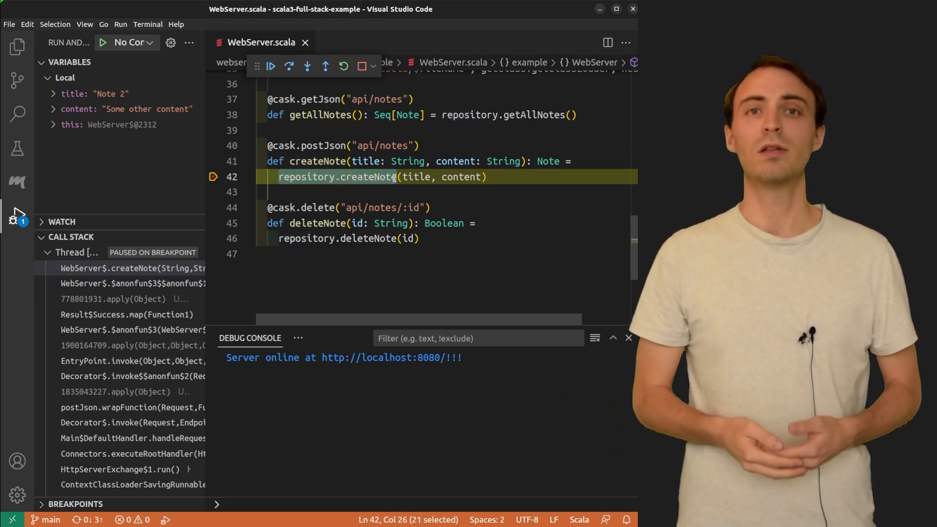
mouse_move(307, 66)
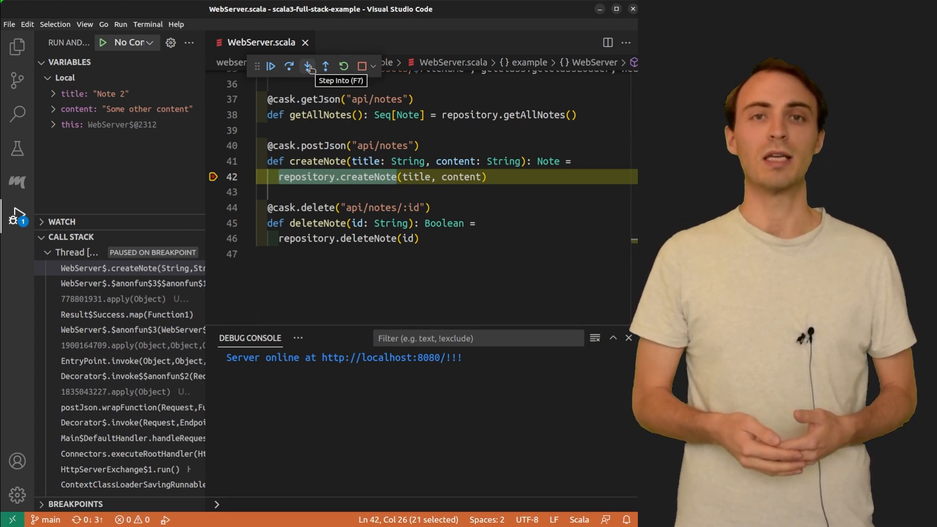
- Step into Repository.createNote, pausing at line 13 of Repository.scala
click(307, 65)
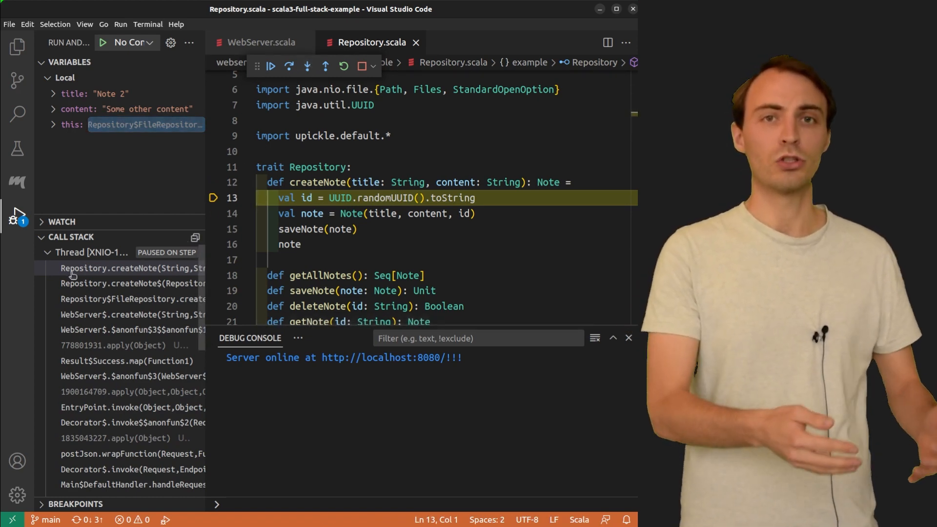
mouse_move(179, 268)
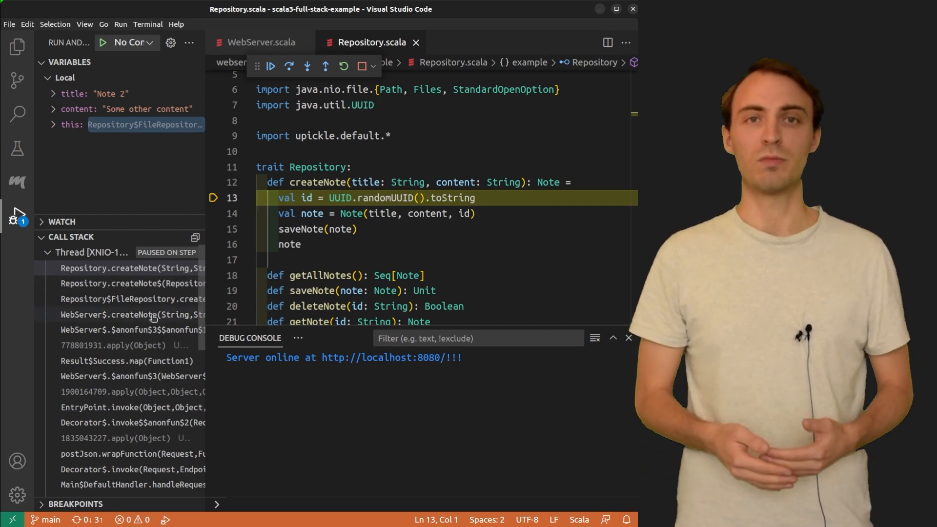
- View the WebServer$.createNote and Result$Success.map frames, then return to Repository.createNote
click(131, 315)
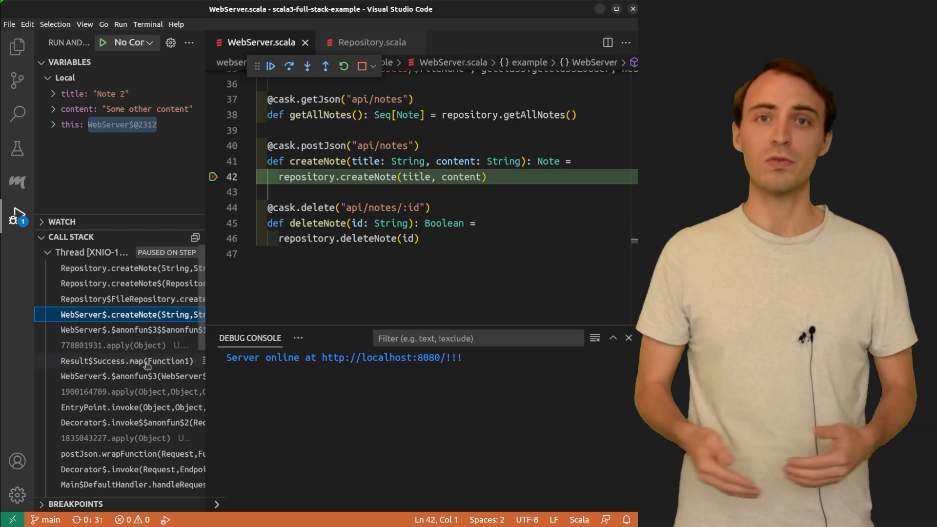
click(120, 361)
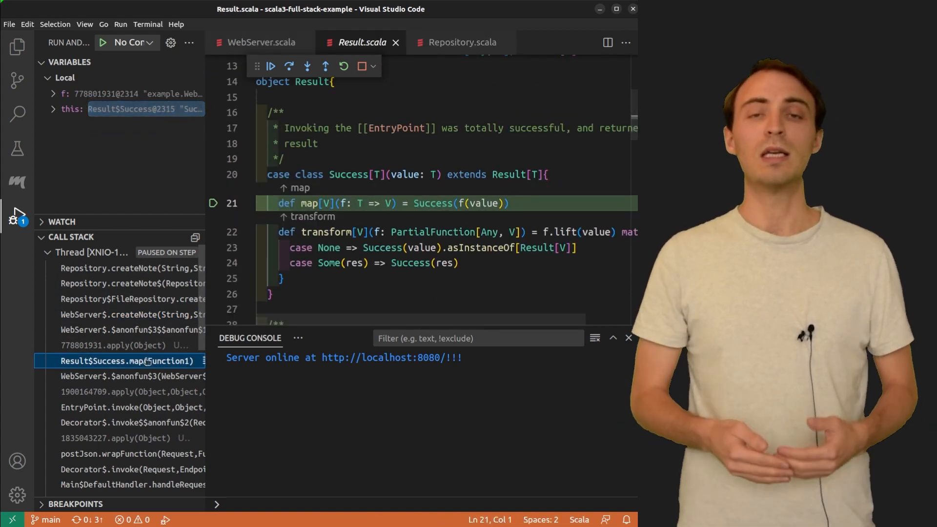
mouse_move(141, 268)
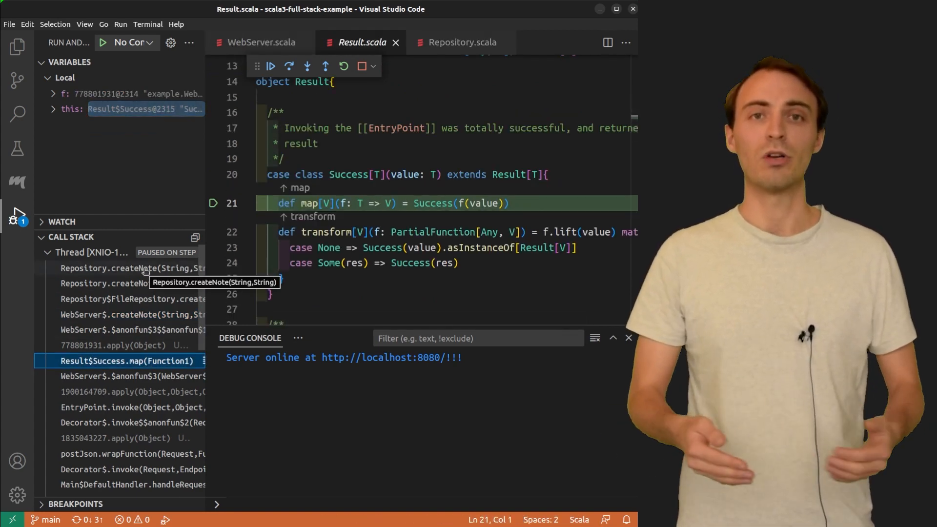
click(121, 268)
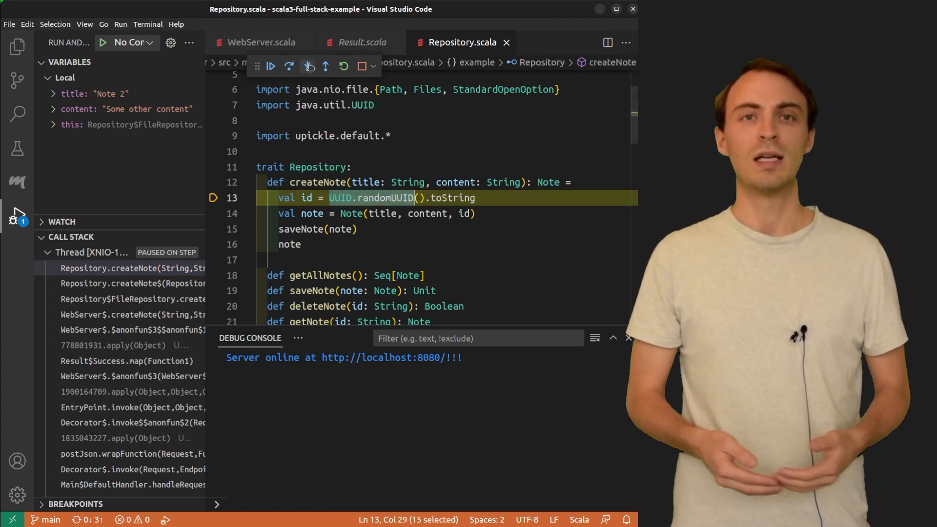
- Step into UUID.randomUUID in UUID.java, then step back out to line 13
click(308, 65)
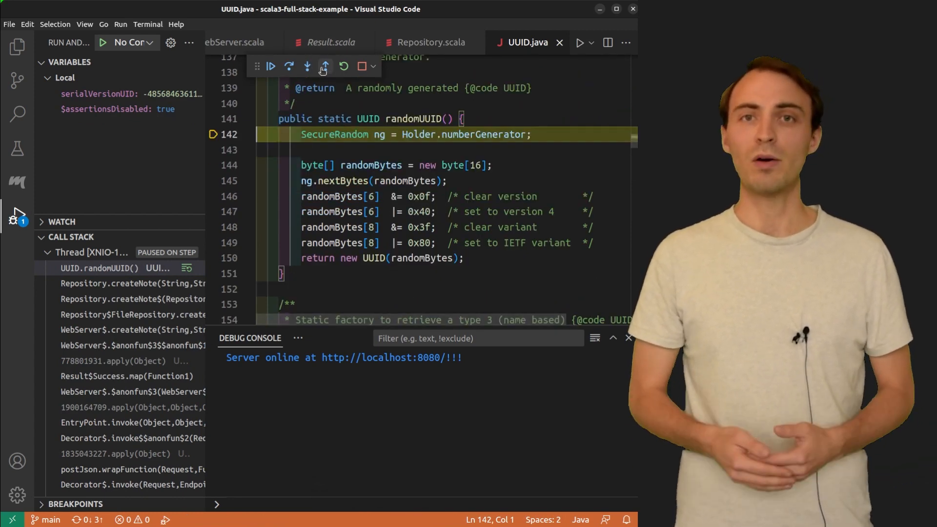
mouse_move(325, 66)
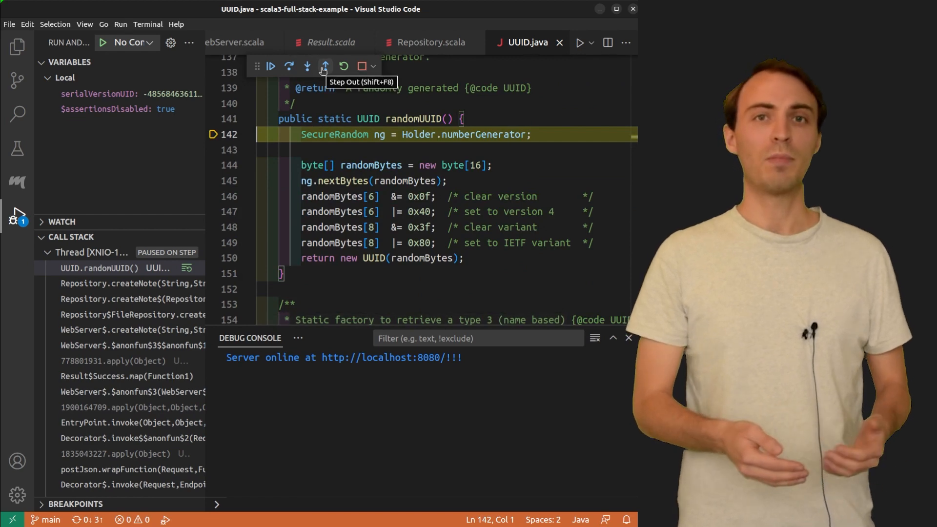
click(326, 66)
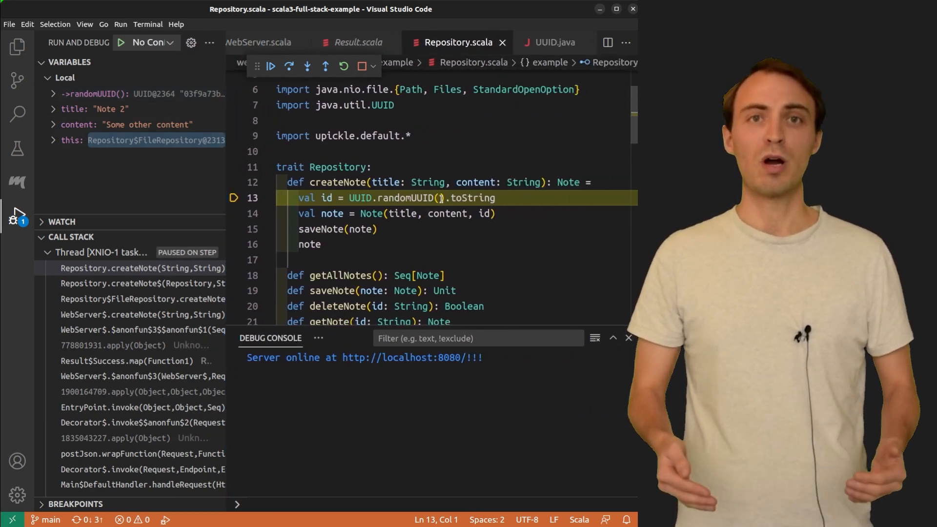
- Step over the id and note assignments to line 15 and expand the note variable's fields
double_click(475, 198)
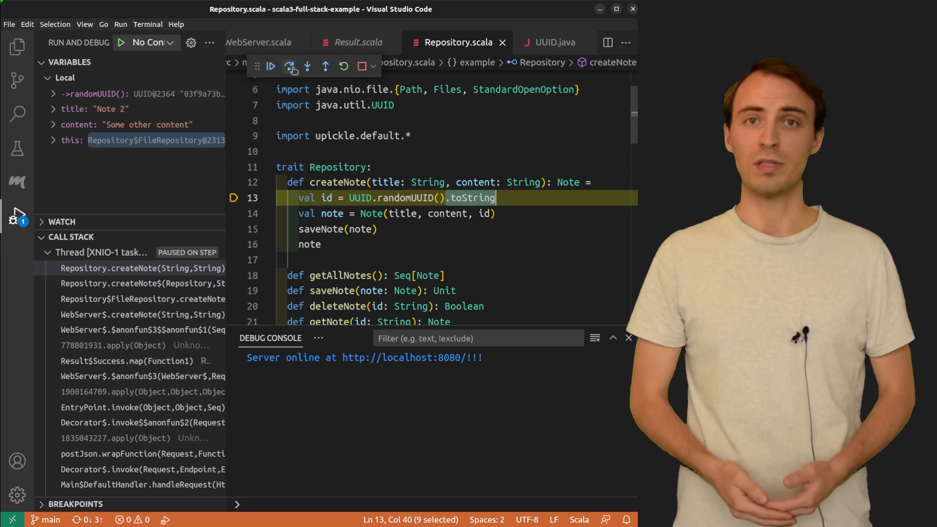
click(292, 66)
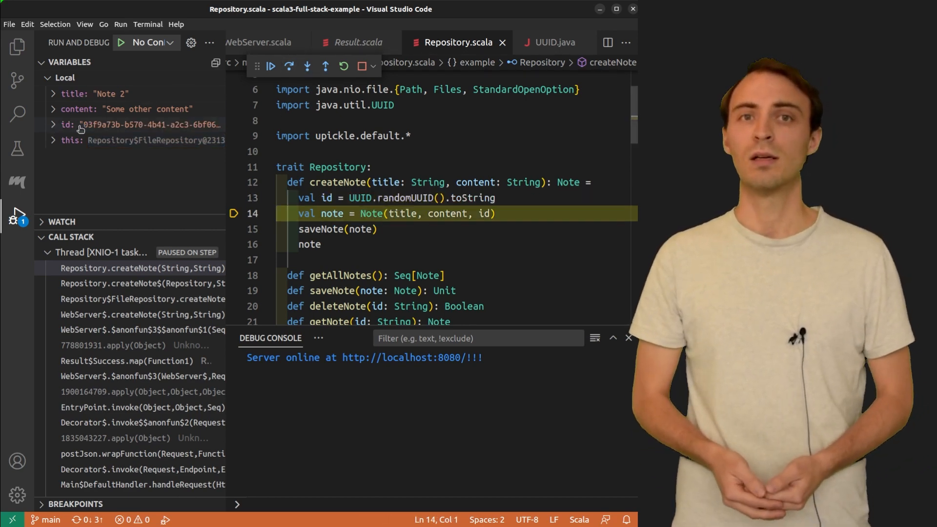
click(289, 66)
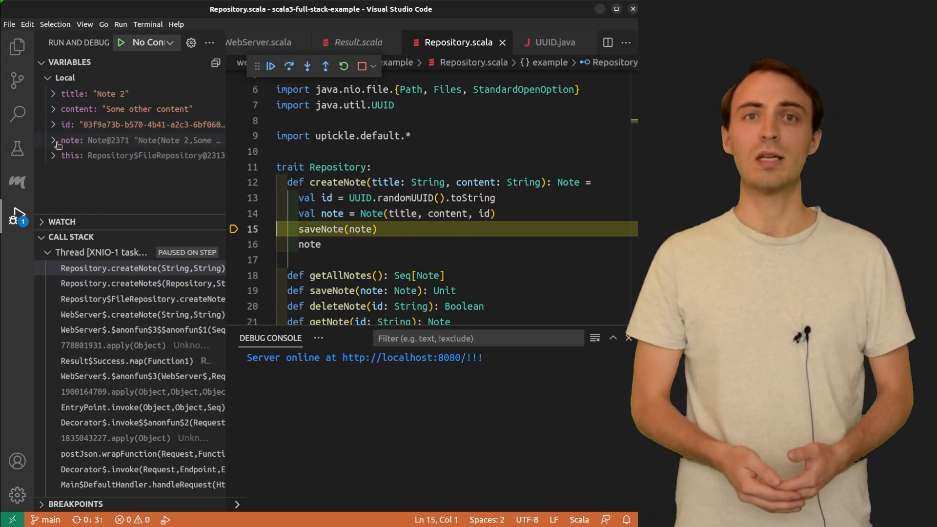
click(52, 140)
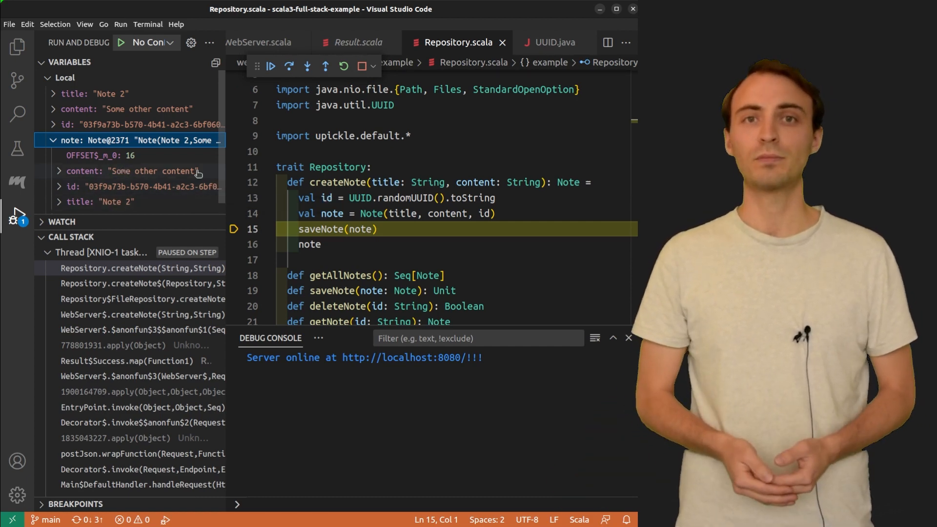
click(381, 229)
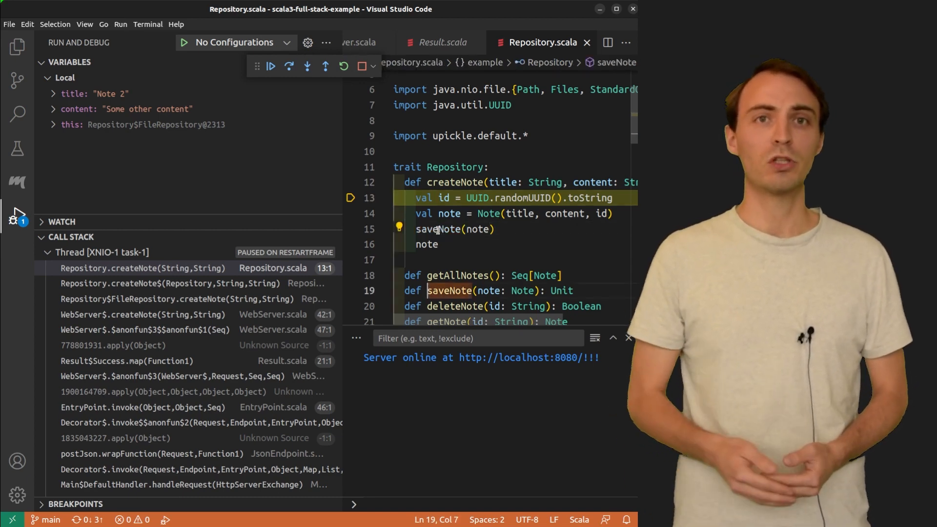
- Jump to the saveNote implementation, break on its Files.write line 38, and resume
scroll(down, 3)
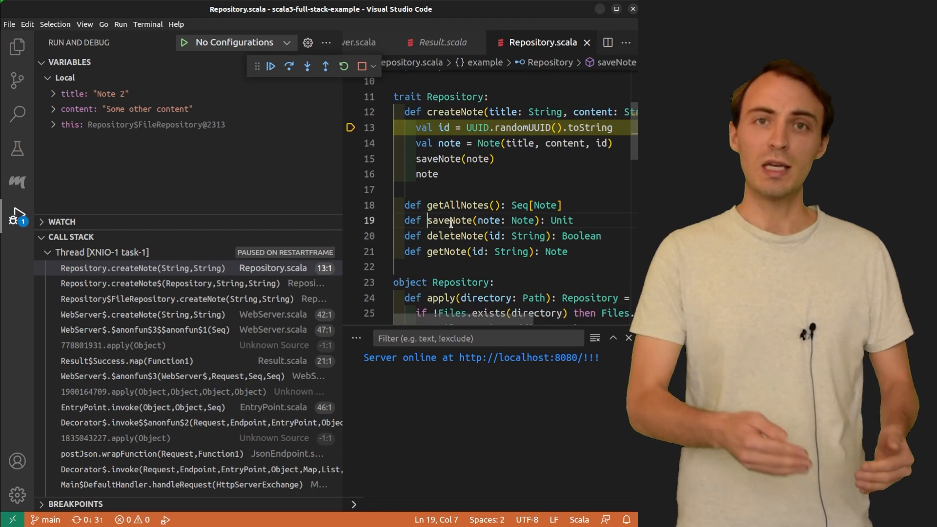
right_click(449, 220)
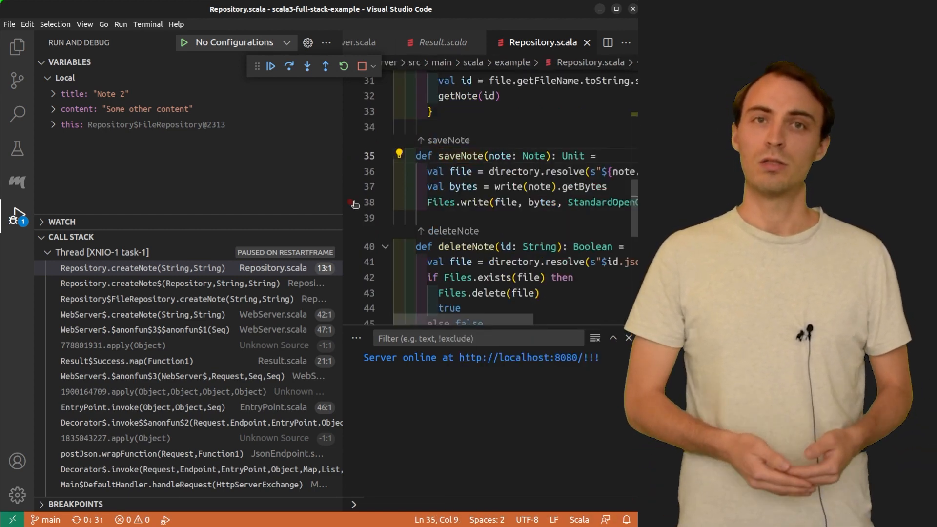
click(270, 66)
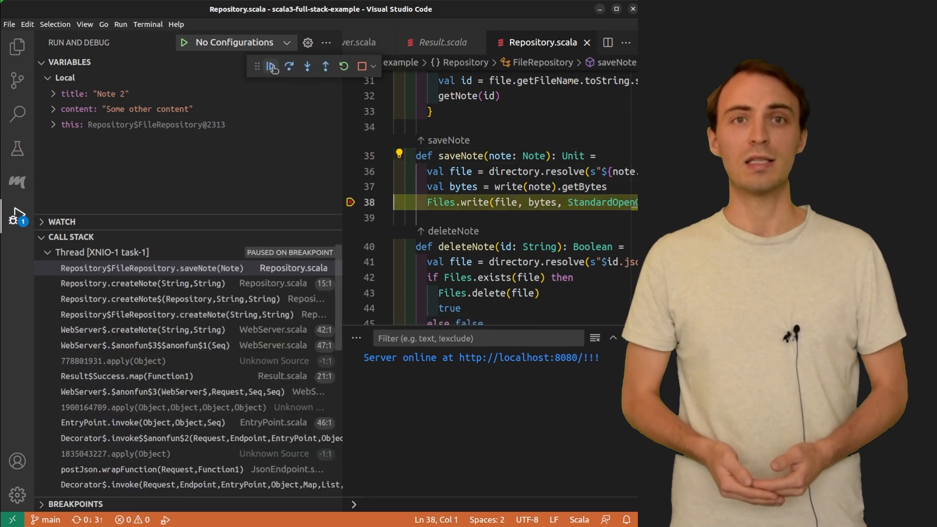
click(289, 66)
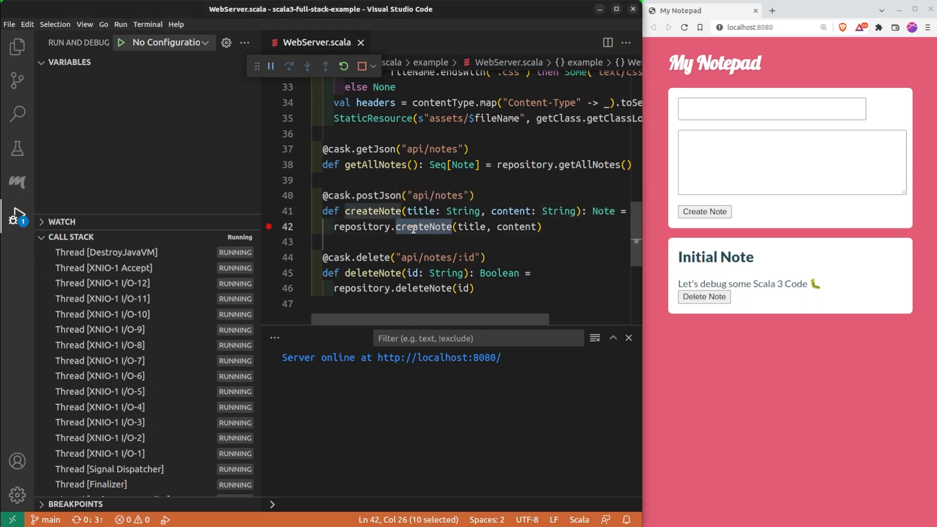
- Create 'Note 1' from the notepad page and expand the paused request thread's frames
click(772, 109)
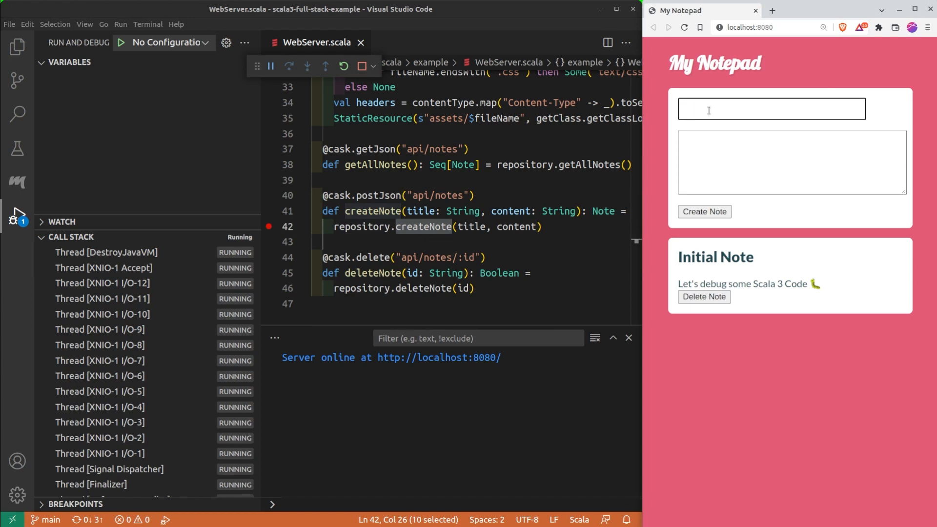
text(Note 1)
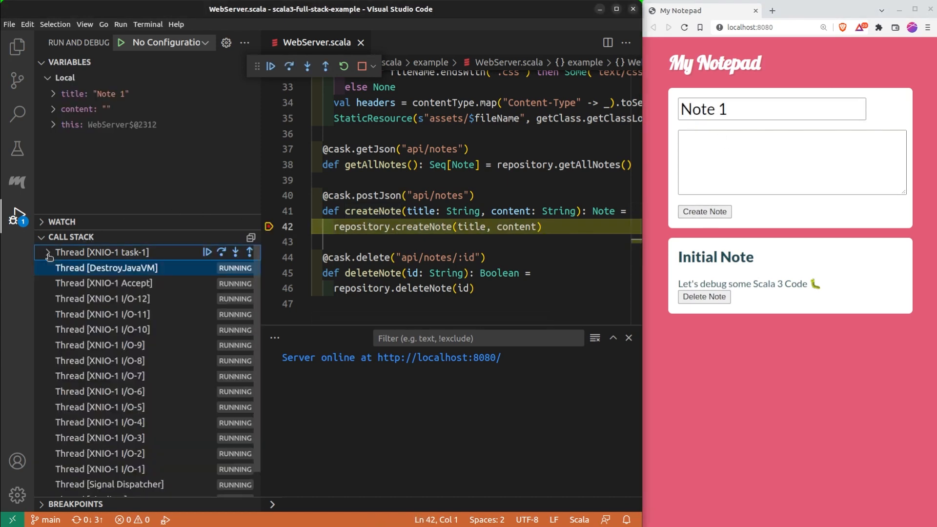
click(748, 108)
text(3)
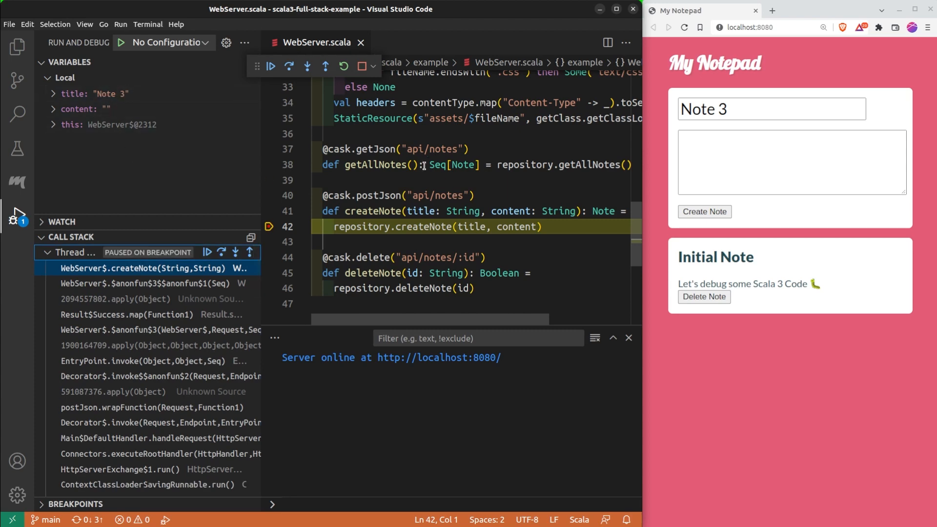
mouse_move(306, 66)
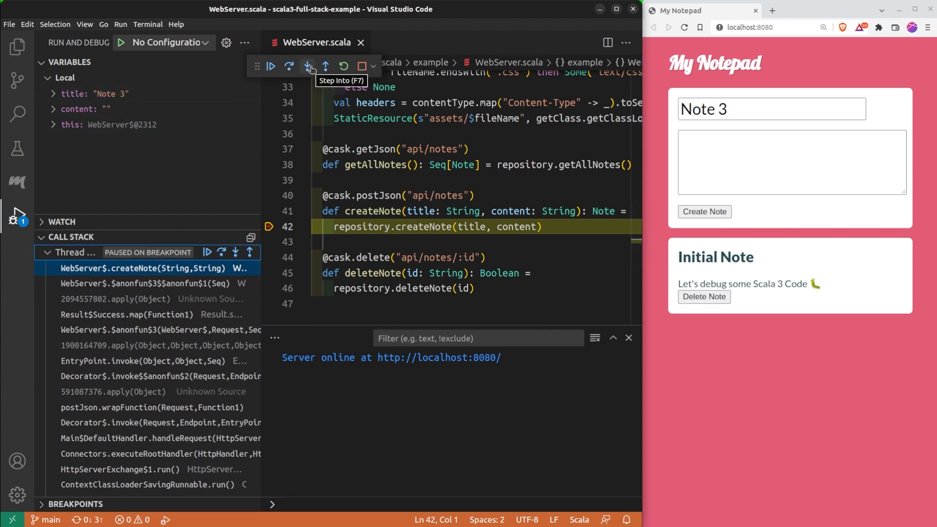
- Step into Repository.createNote, step over the id assignment, then continue the paused threads
click(308, 67)
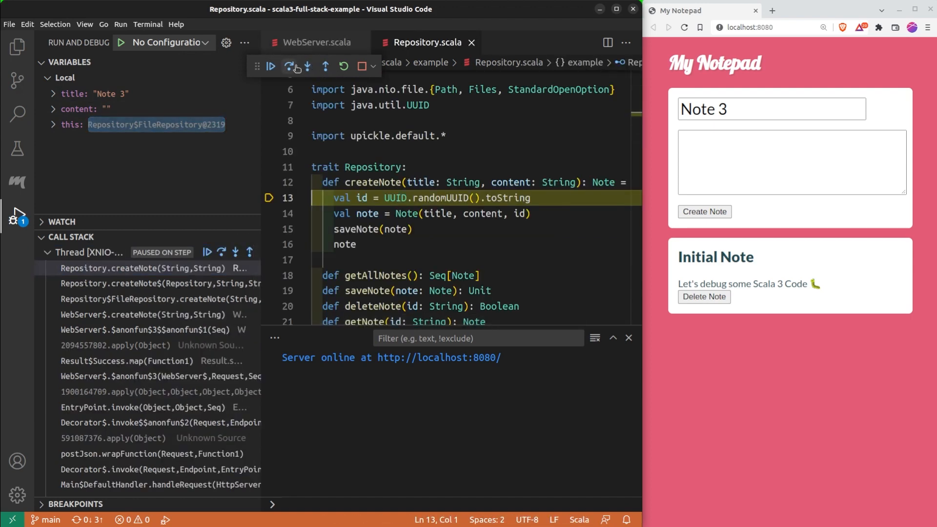
click(289, 65)
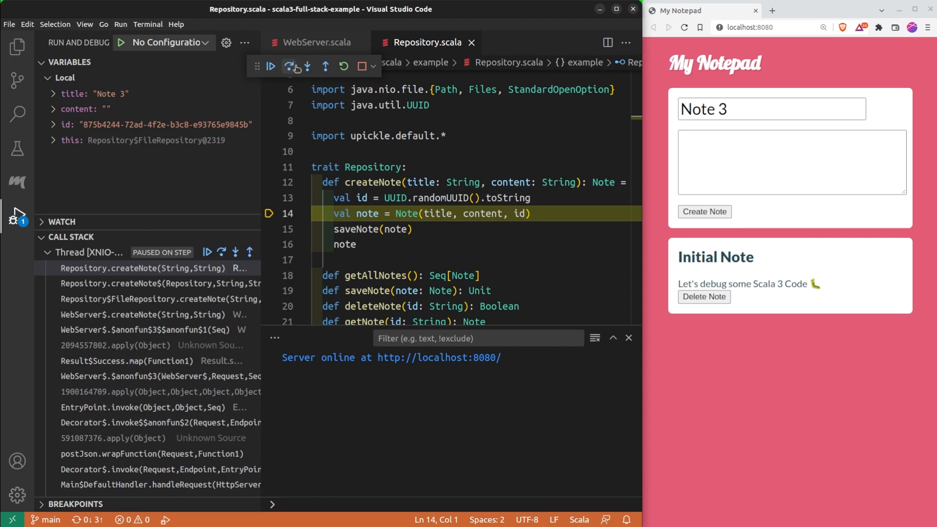
click(289, 66)
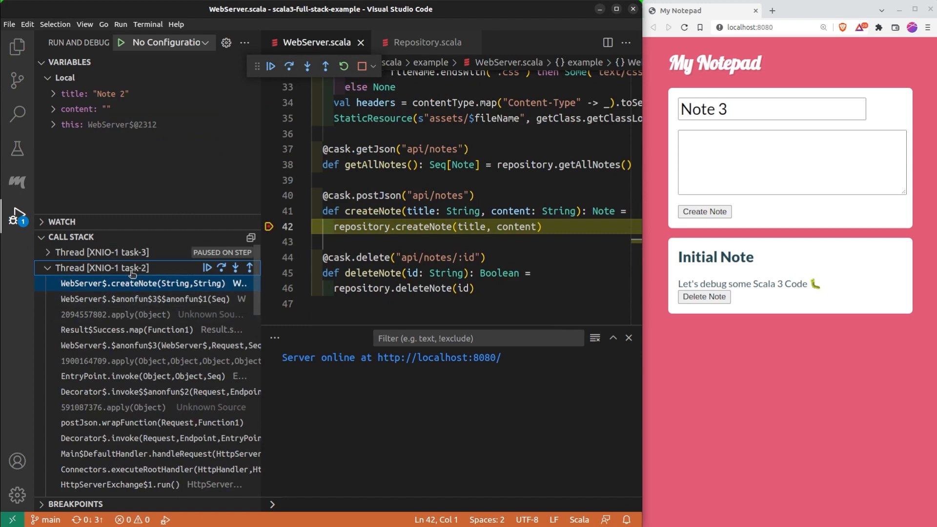
click(271, 66)
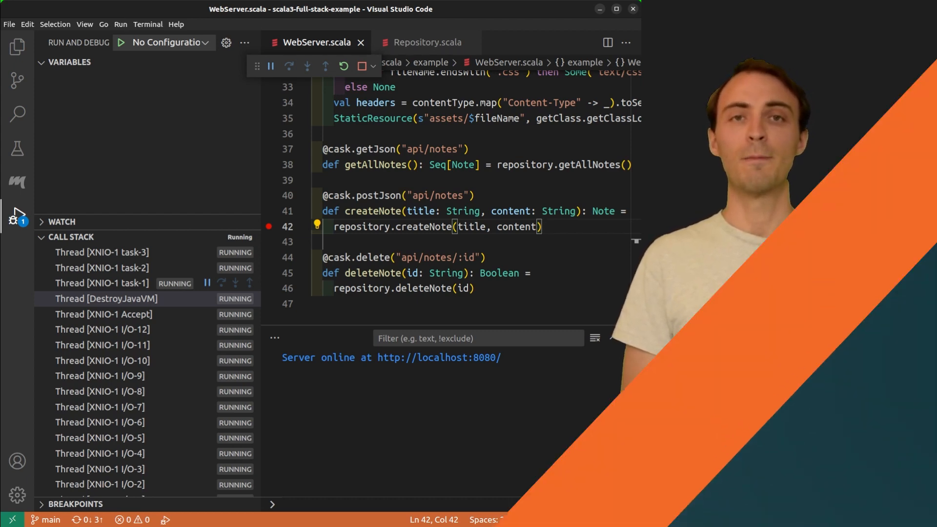
- Remove the line 42 breakpoint and select the deleteNote call on line 46
click(271, 66)
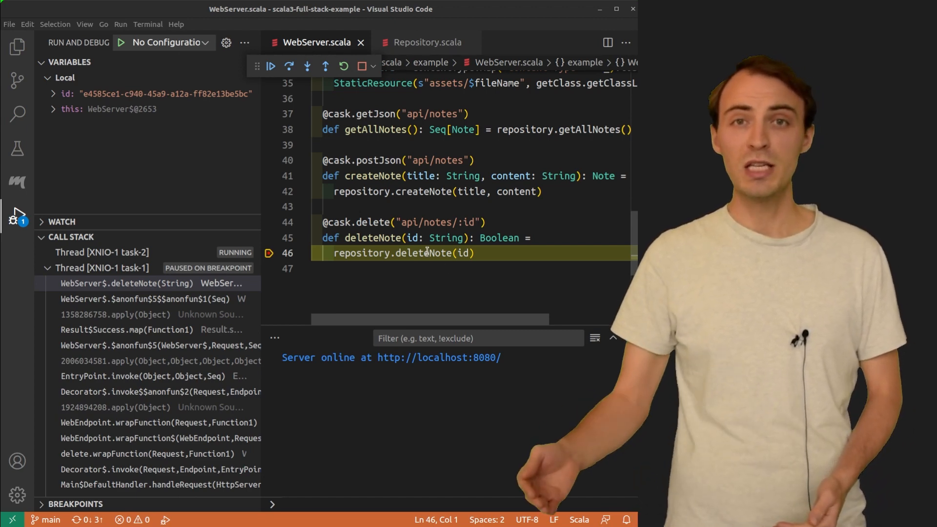
double_click(426, 253)
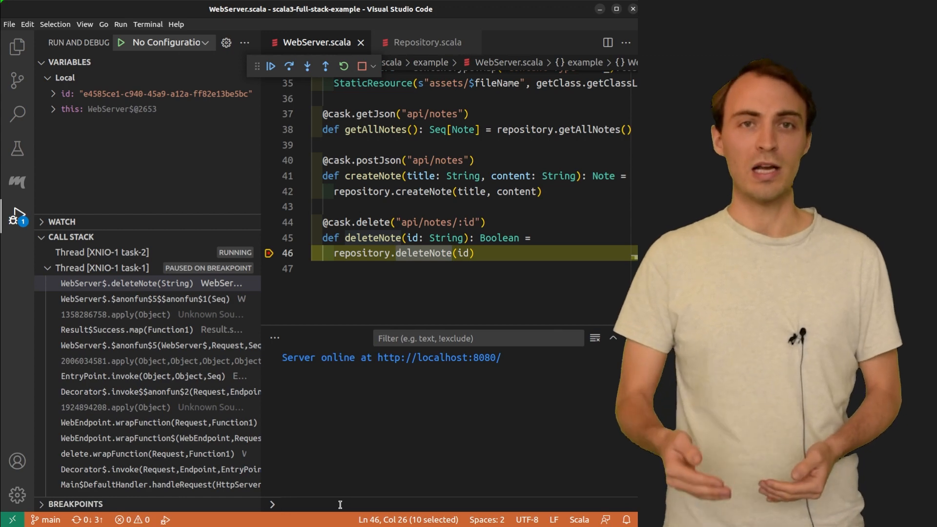
- Evaluate 'rep' and 'note.' in the Debug Console, expanding and collapsing the note result
text(rep)
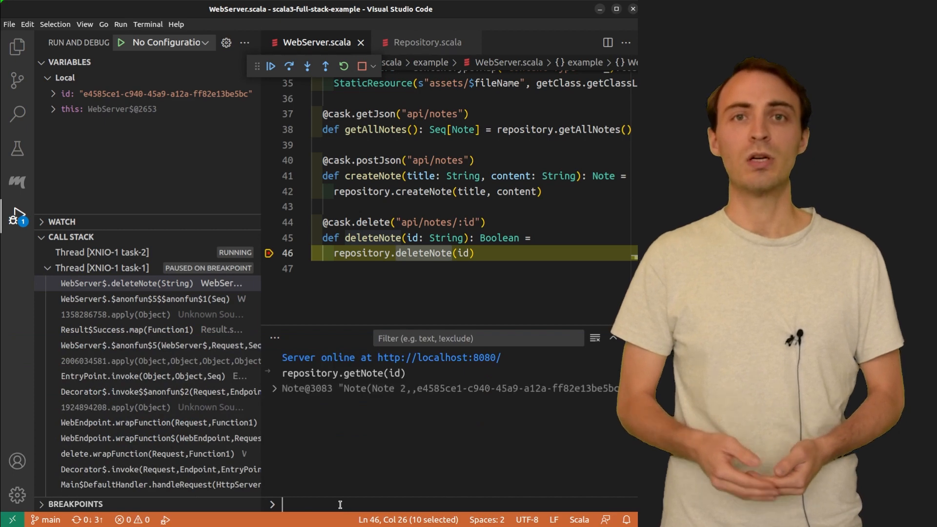
click(274, 389)
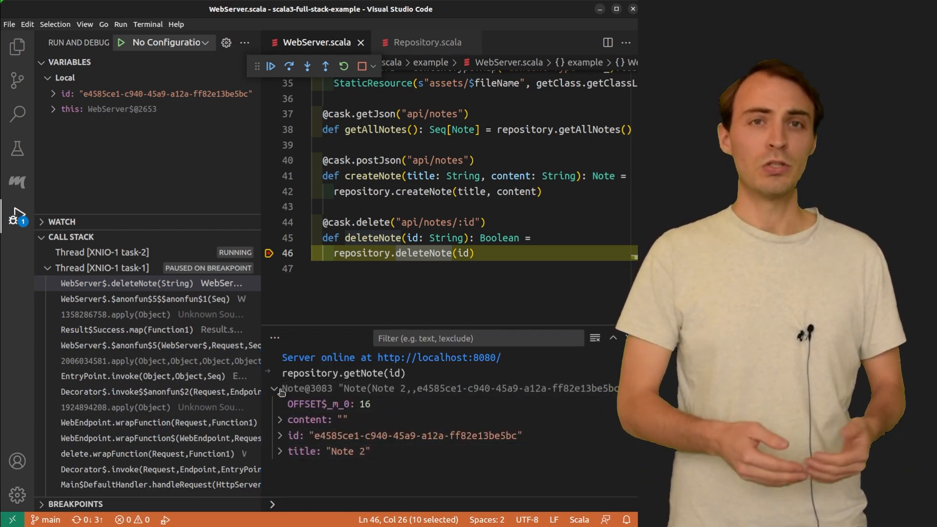
click(274, 388)
text(val )
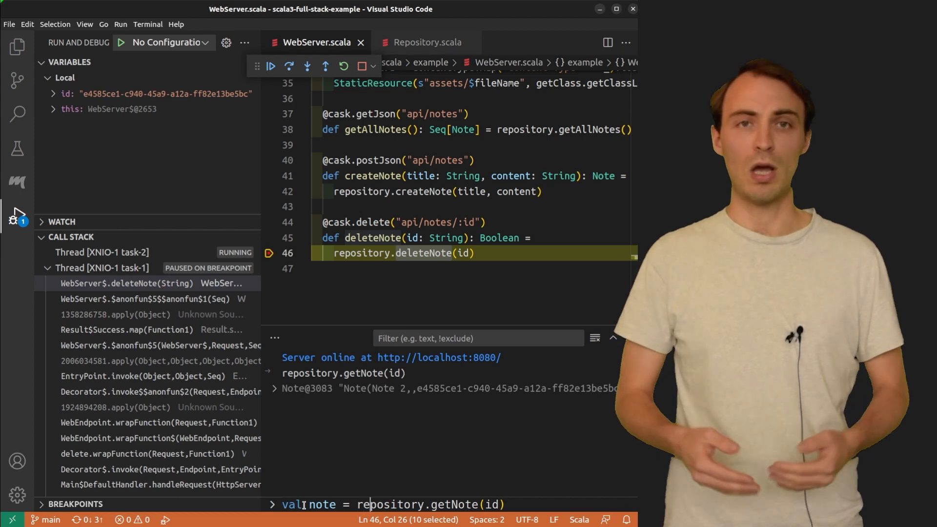
text(note)
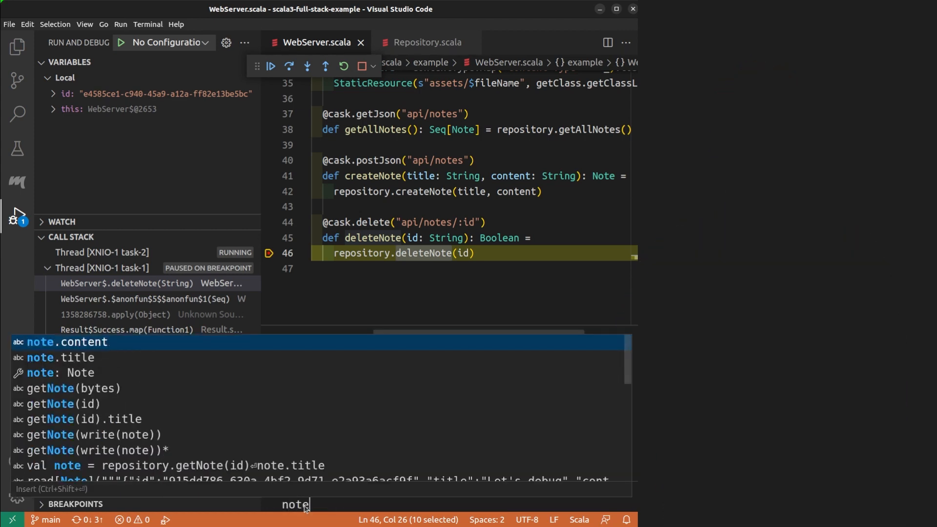
text(.)
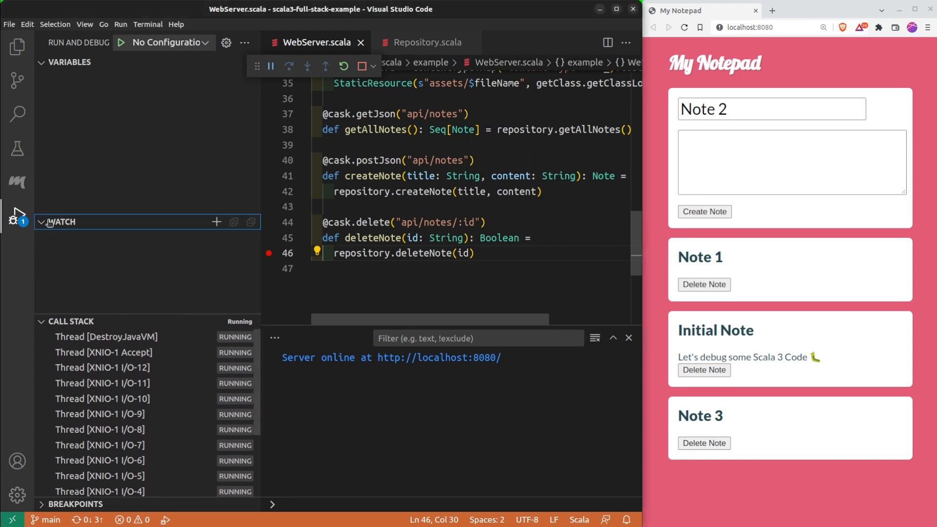
mouse_move(216, 222)
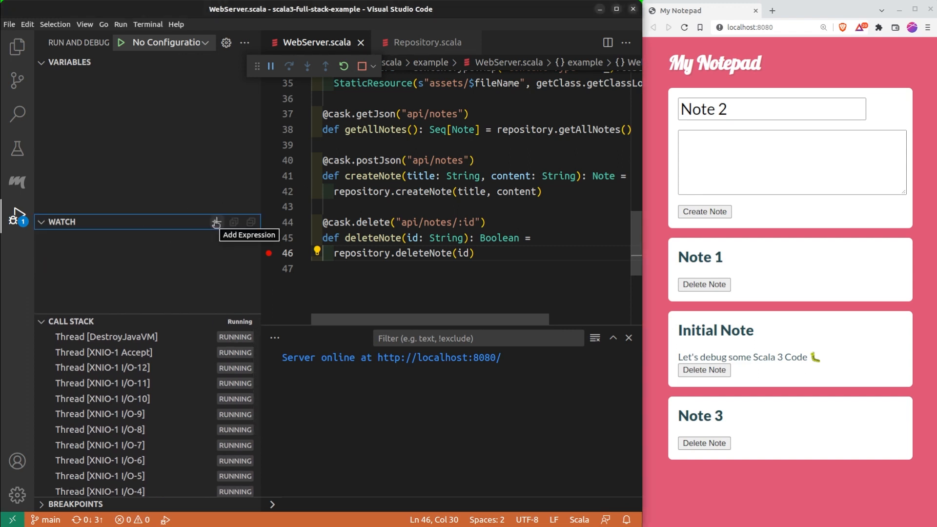
- Add a watch expression repository.getNote(id).title
click(217, 222)
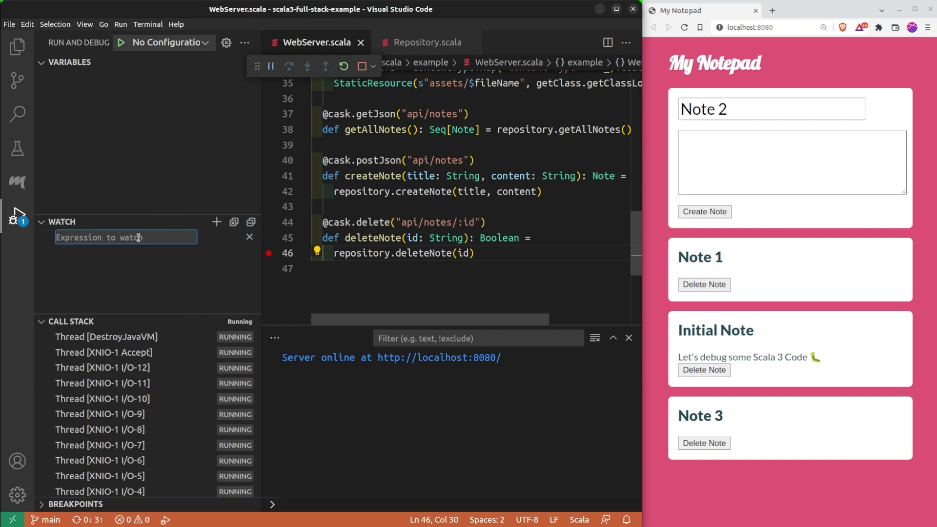
text(repository.getNote(id).title)
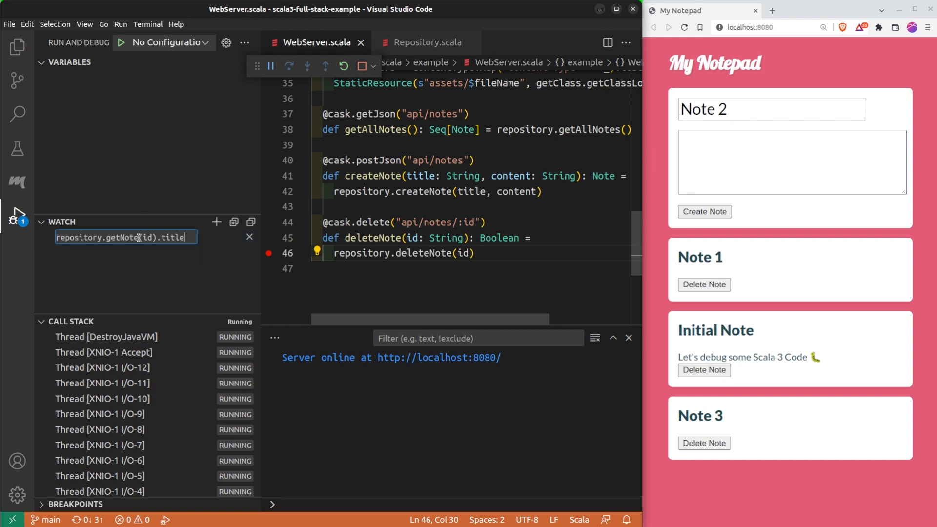
key(Enter)
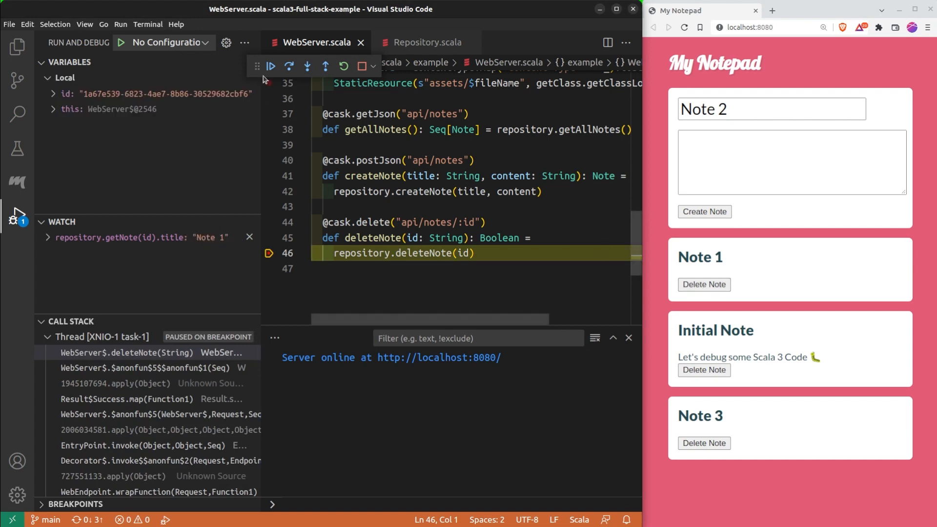
- Continue the paused deletions of Note 1 and then Note 3
click(705, 284)
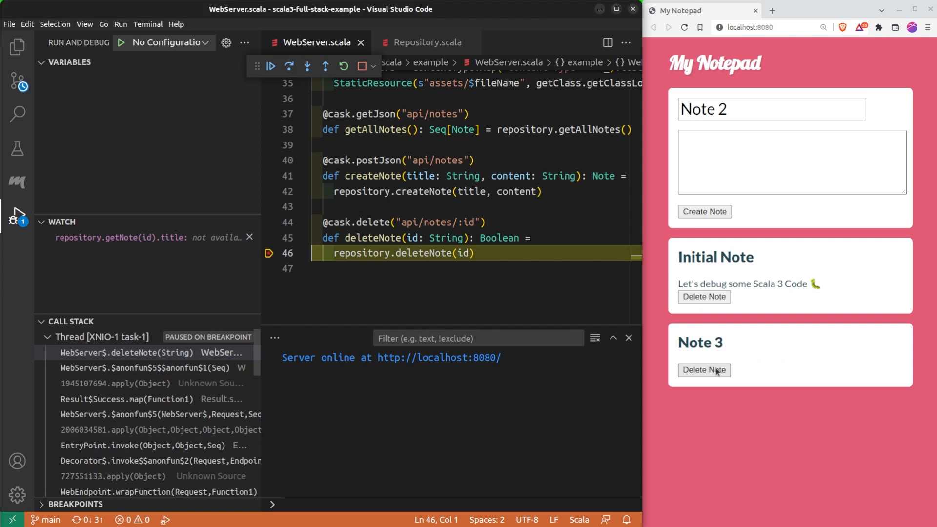
click(705, 370)
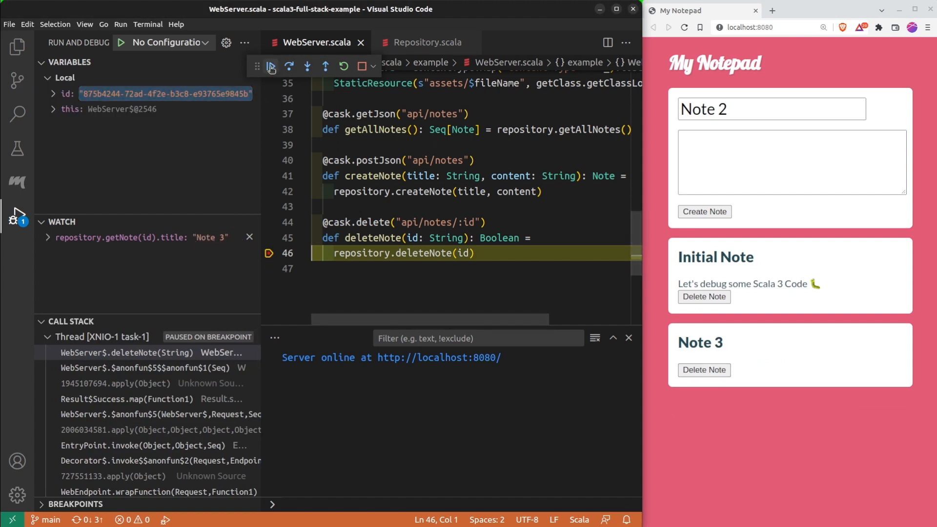
click(271, 65)
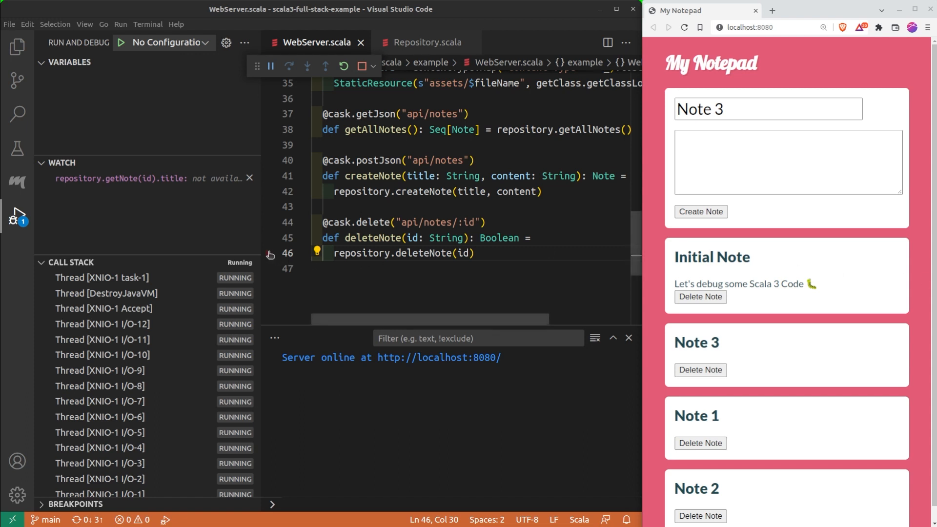
- Add a line 46 logpoint 'Deleting note ${repository.getNote(id).title}' and delete notes to test it
right_click(271, 255)
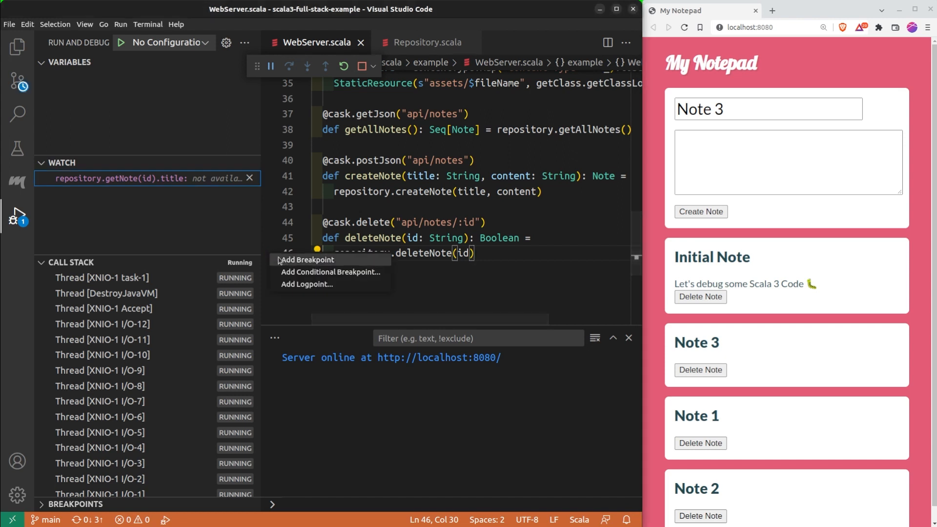
click(307, 284)
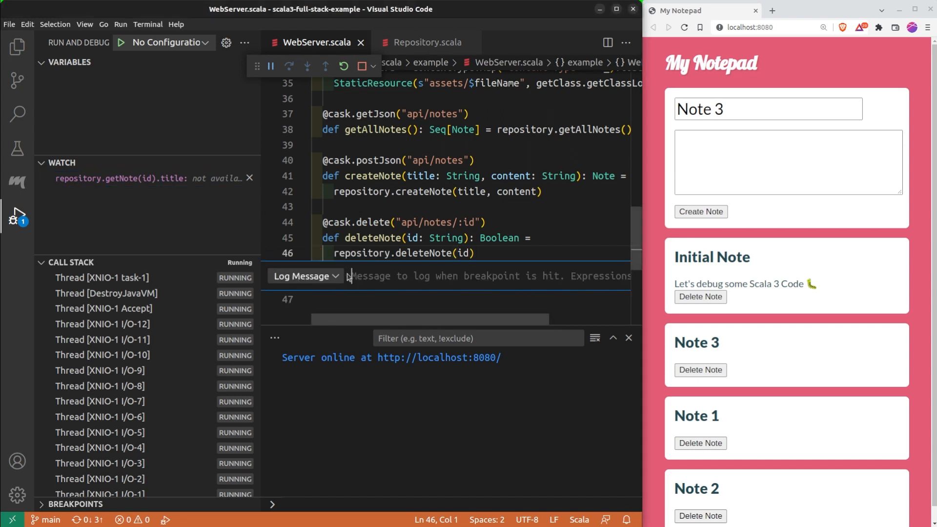
text(Dele)
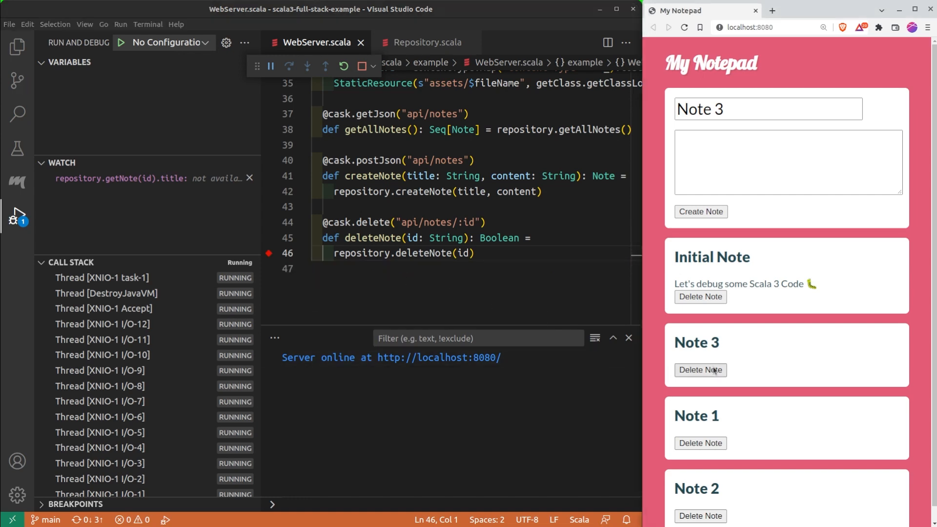
click(700, 370)
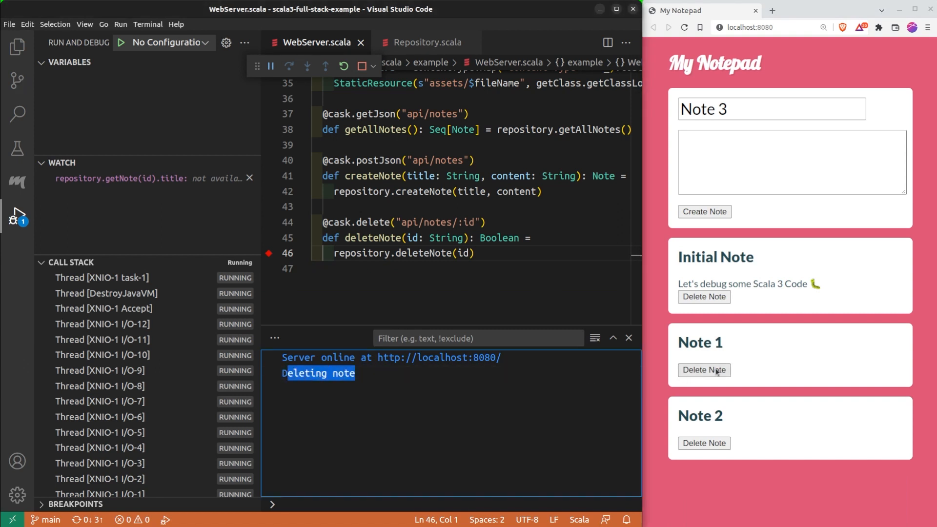
click(704, 370)
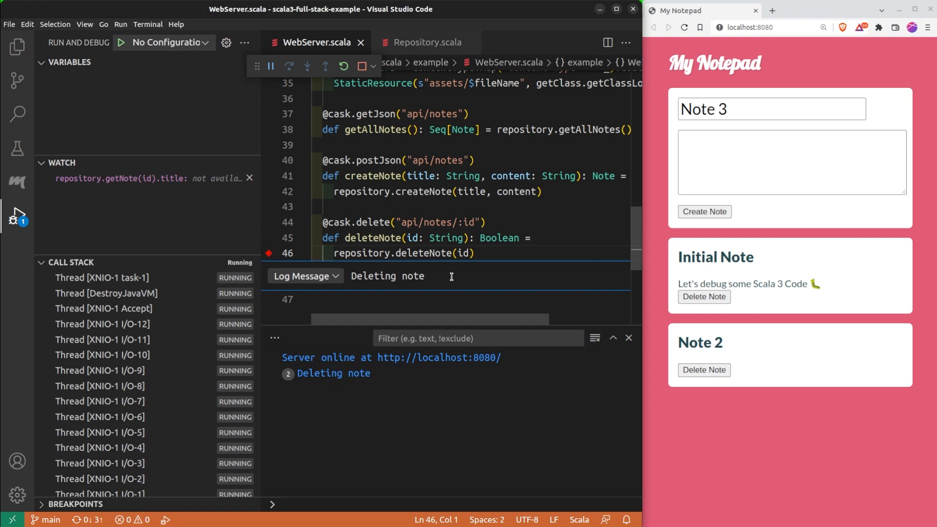
text(${})
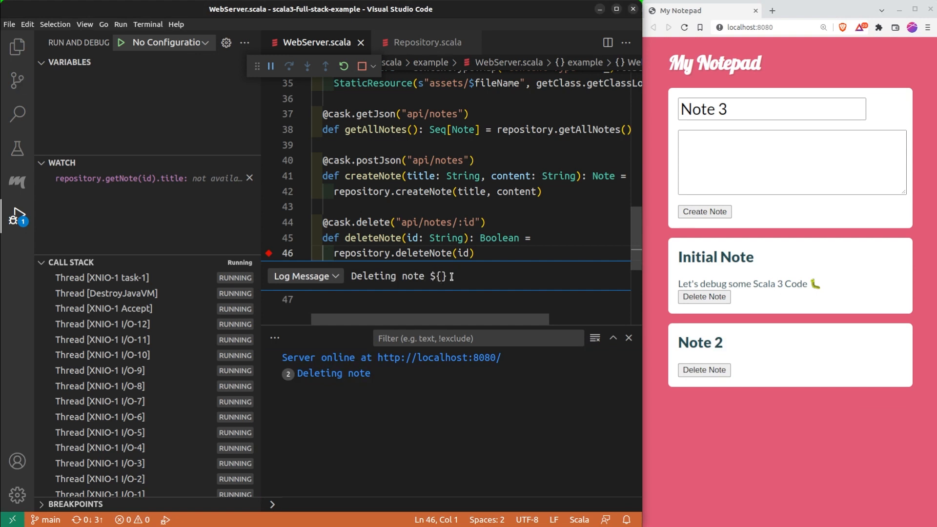
text(repository.getNote(id).title)
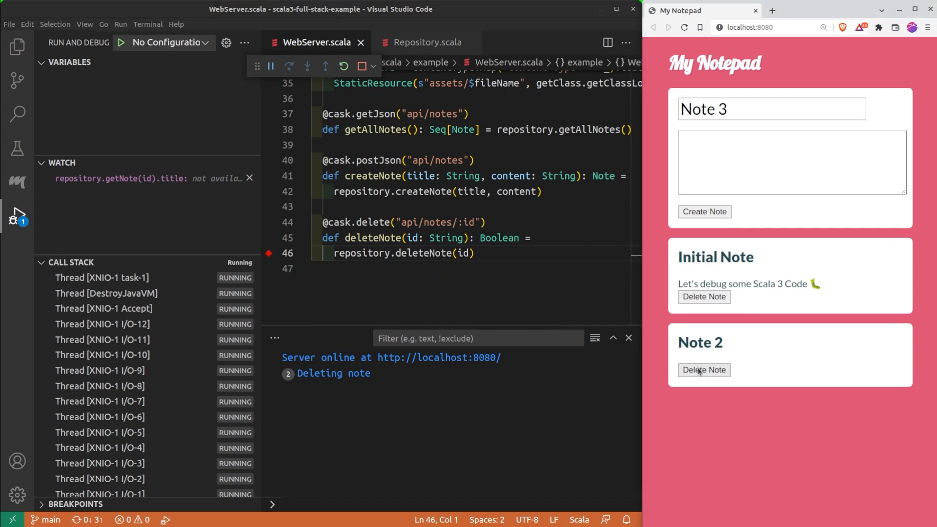
click(705, 370)
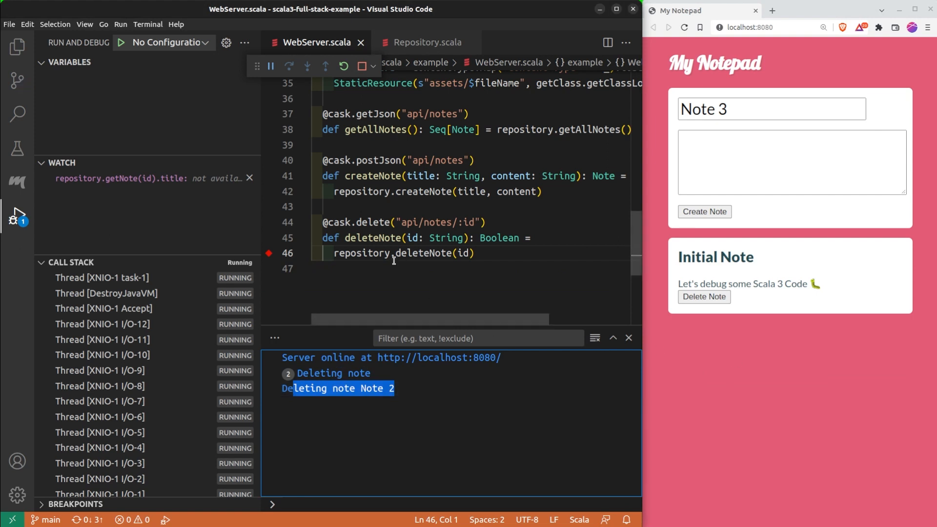
mouse_move(269, 192)
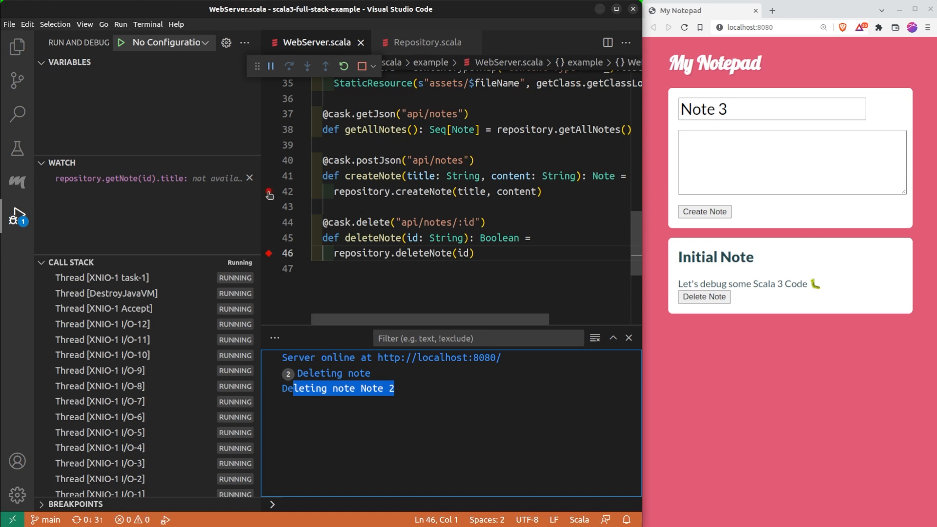
- Set the line 42 breakpoint condition to title.contains("Debug")
right_click(269, 193)
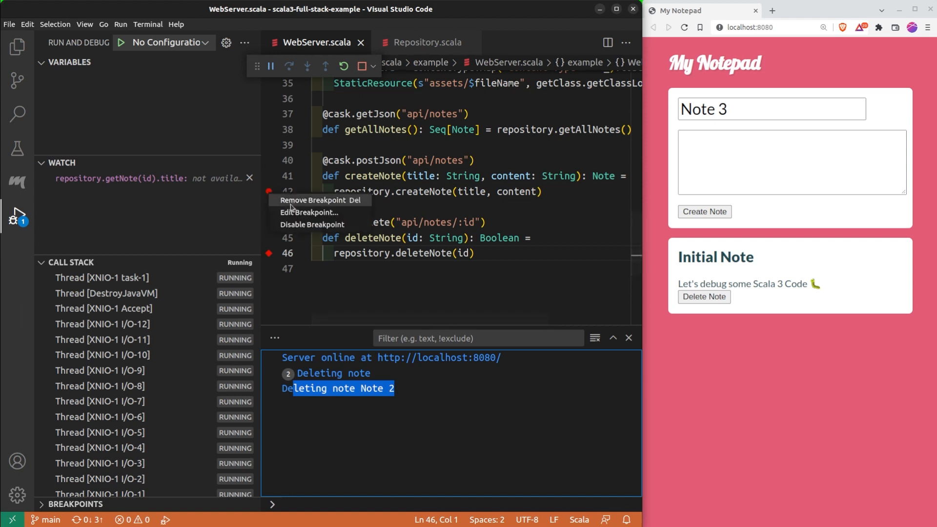
click(309, 213)
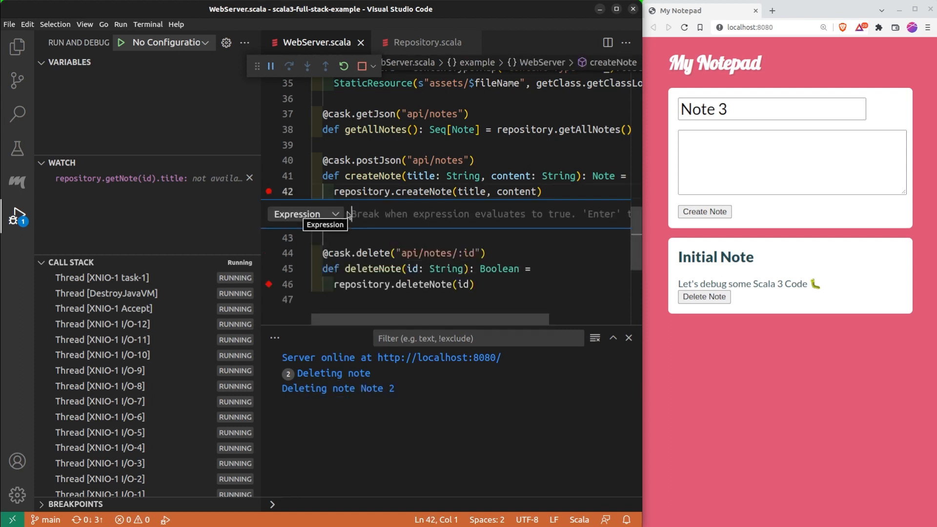
text(title.contains()
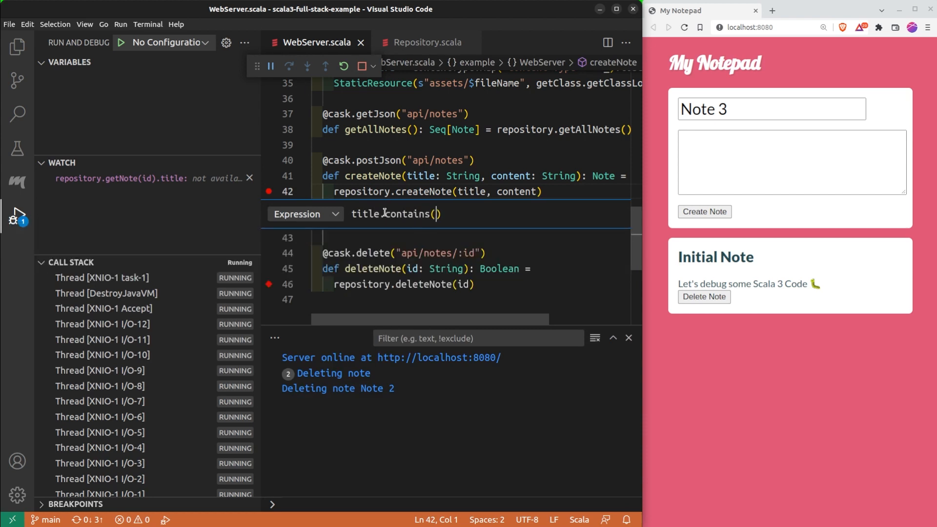
text("Debug")
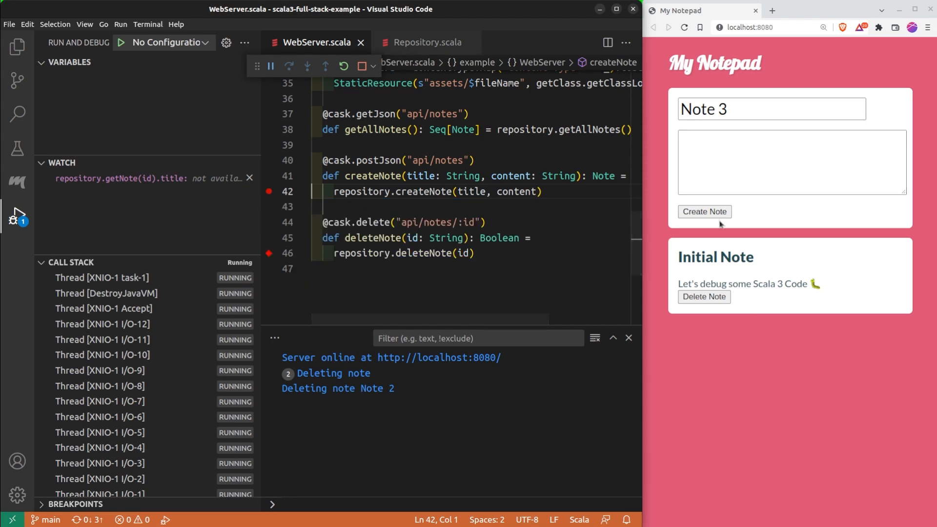
- Create Note 3, then a '(Debug)'-titled note that triggers the breakpoint
click(705, 212)
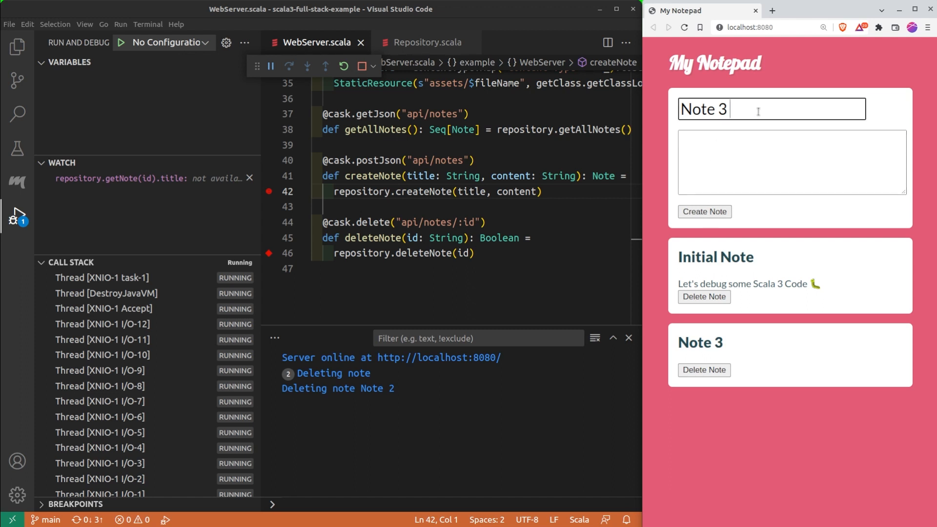
text((Debug)
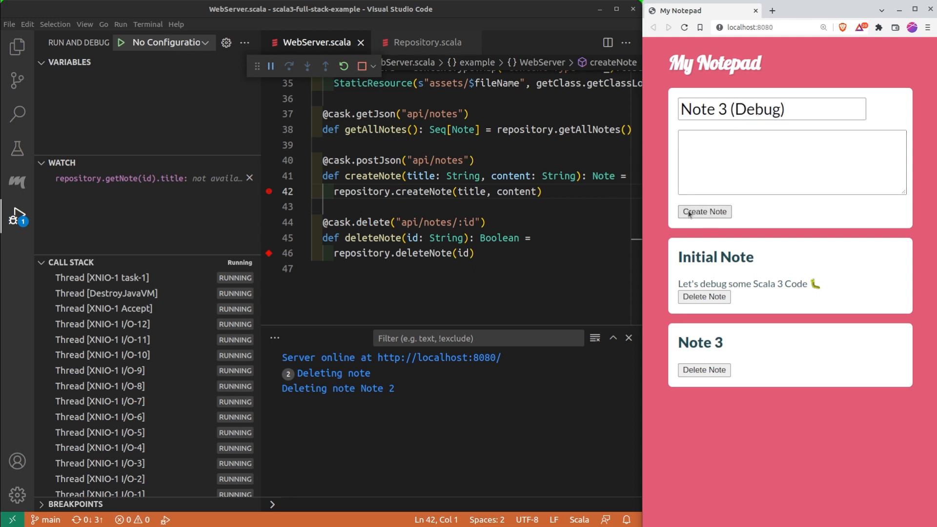
click(705, 212)
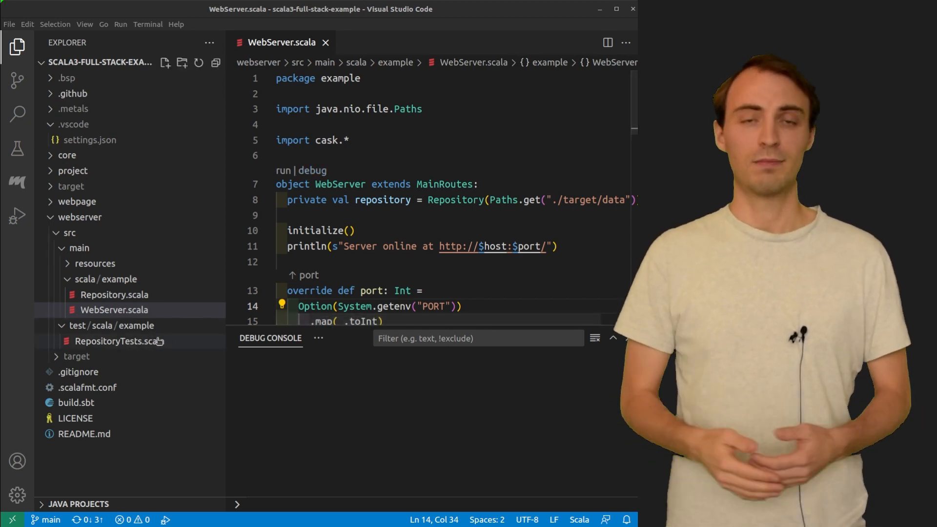
- Open RepositoryTests.scala, debug the whole suite, then run only 'create note twice'
double_click(112, 341)
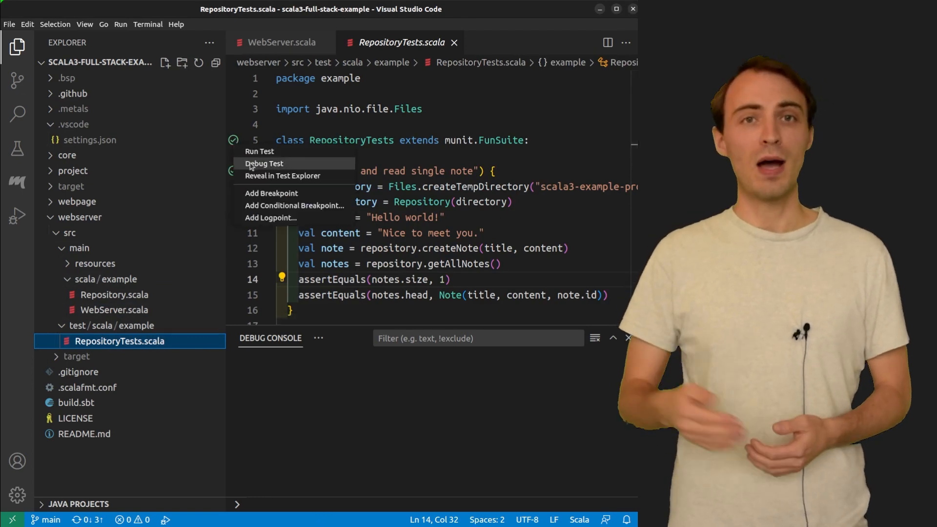
click(259, 151)
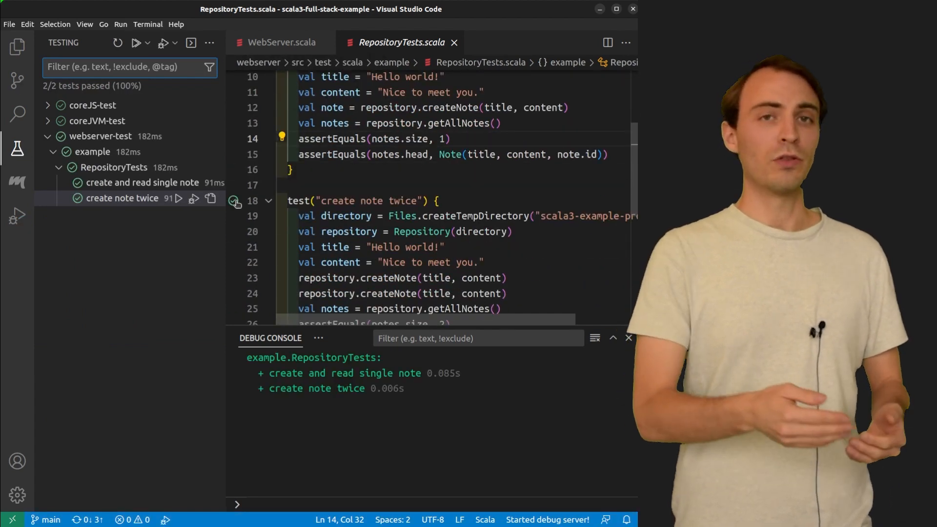
click(137, 43)
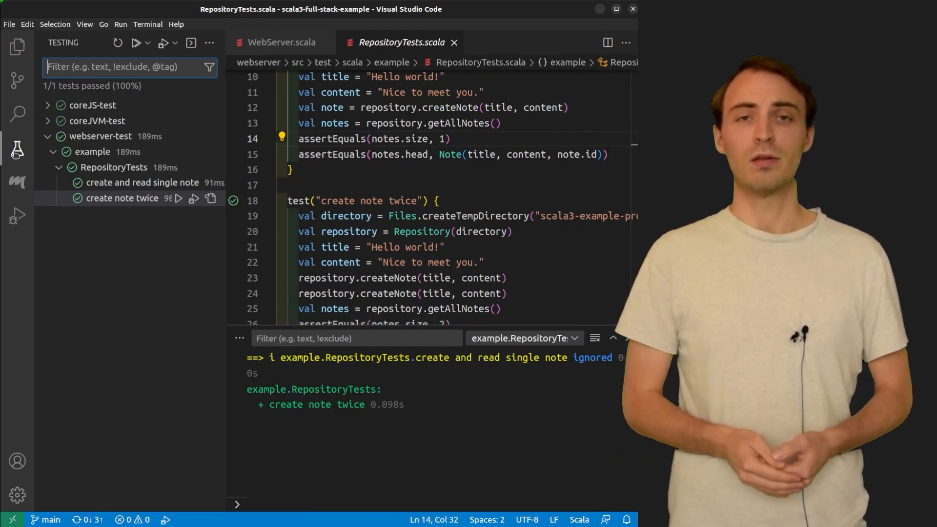
- Run 'create note twice' from its context menu in the Testing view
right_click(93, 137)
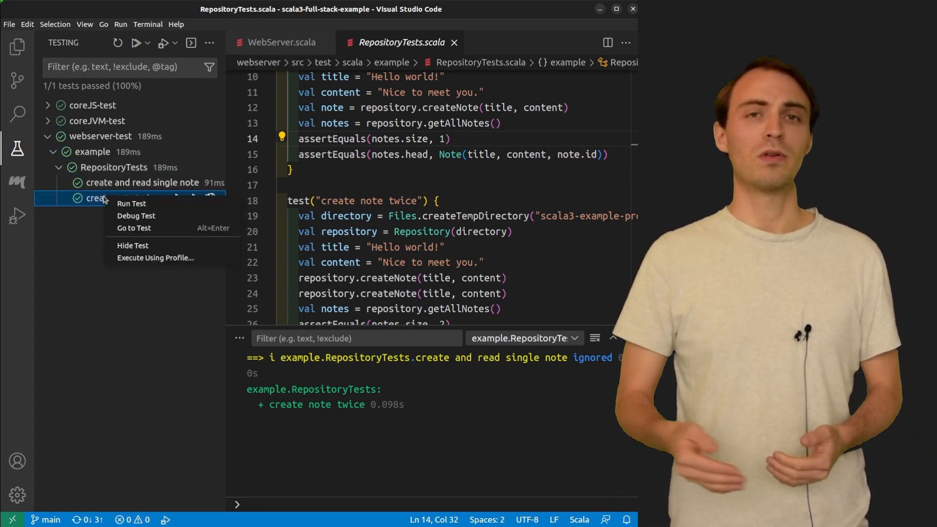
click(102, 198)
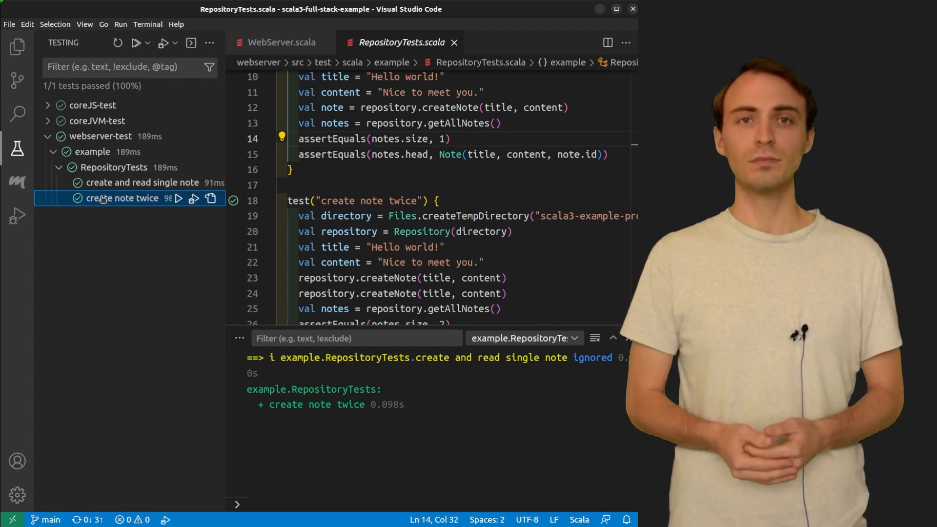
click(17, 46)
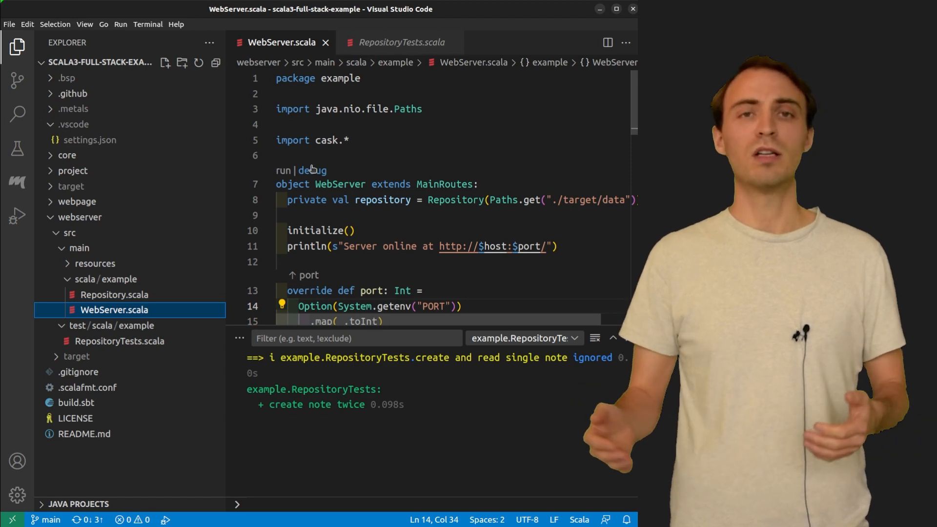
- Scroll to the port definition and highlight its read of PORT with the 8080 fallback
scroll(down, 3)
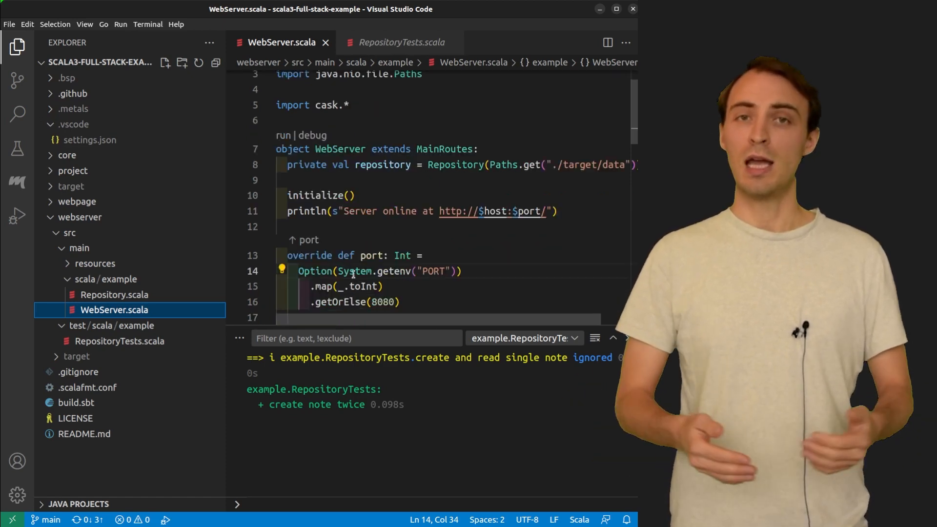
drag(339, 271, 456, 271)
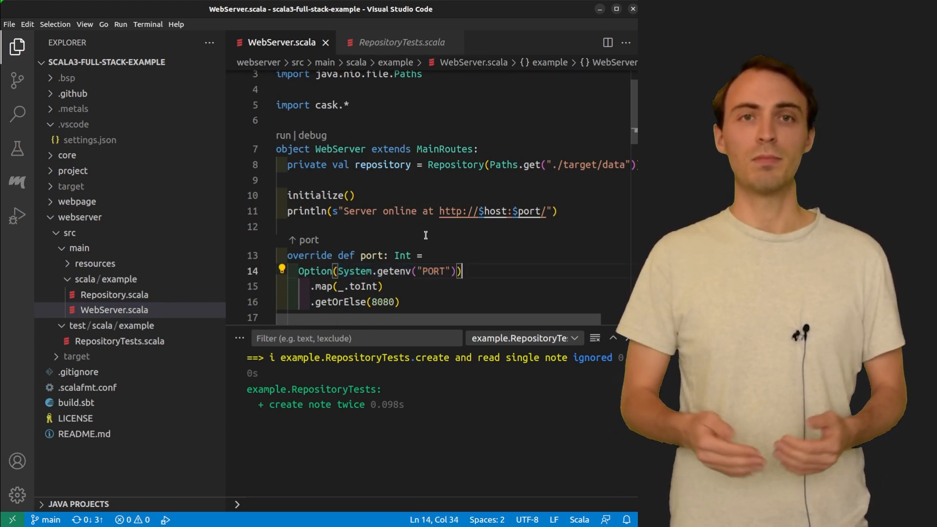
mouse_move(16, 214)
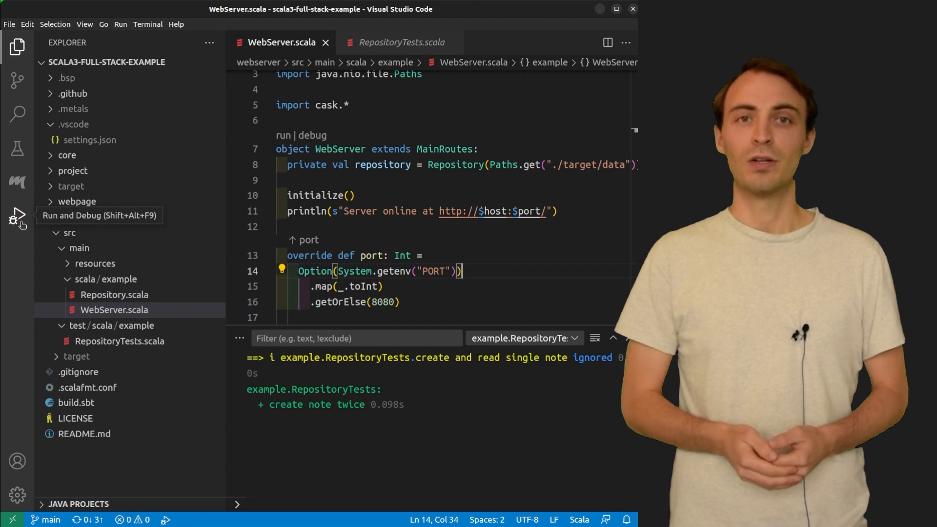
- Generate launch.json from Run and Debug, reveal it in Explorer, and edit its configurations list
click(17, 215)
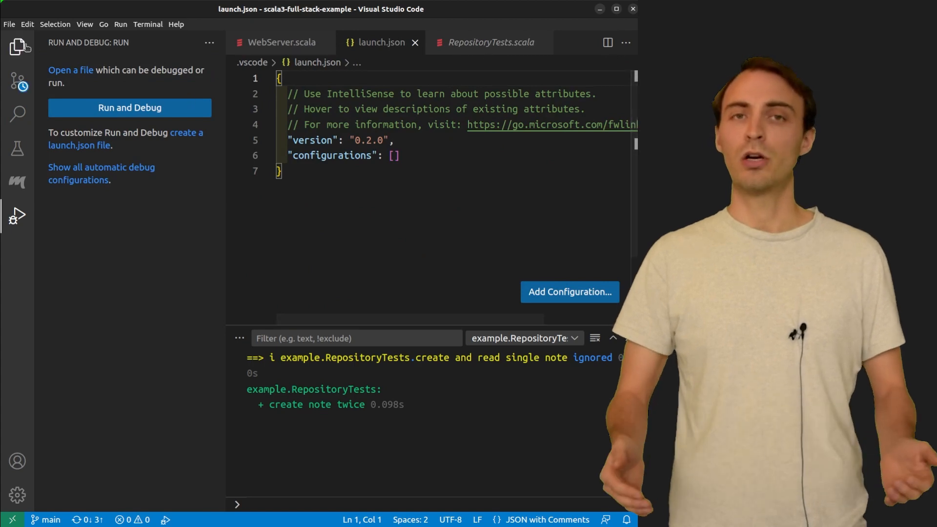
click(16, 47)
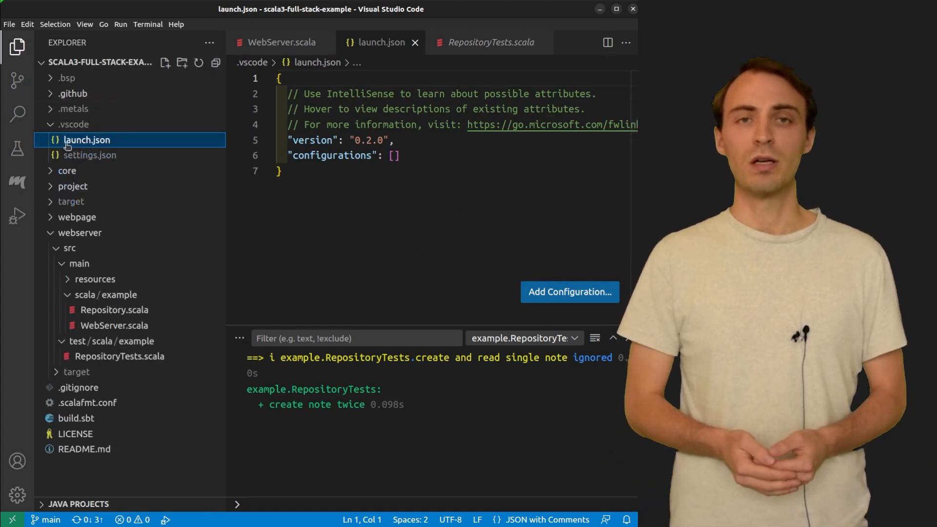
mouse_move(116, 146)
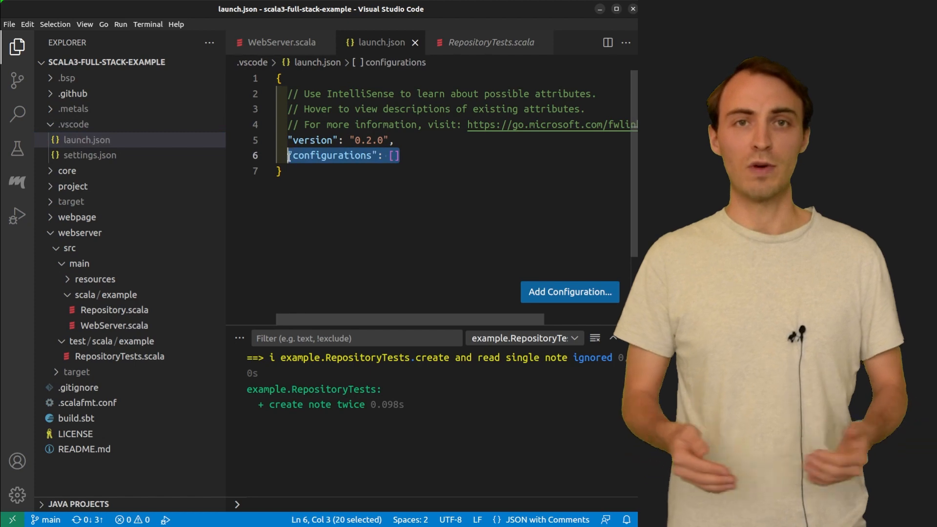
click(570, 292)
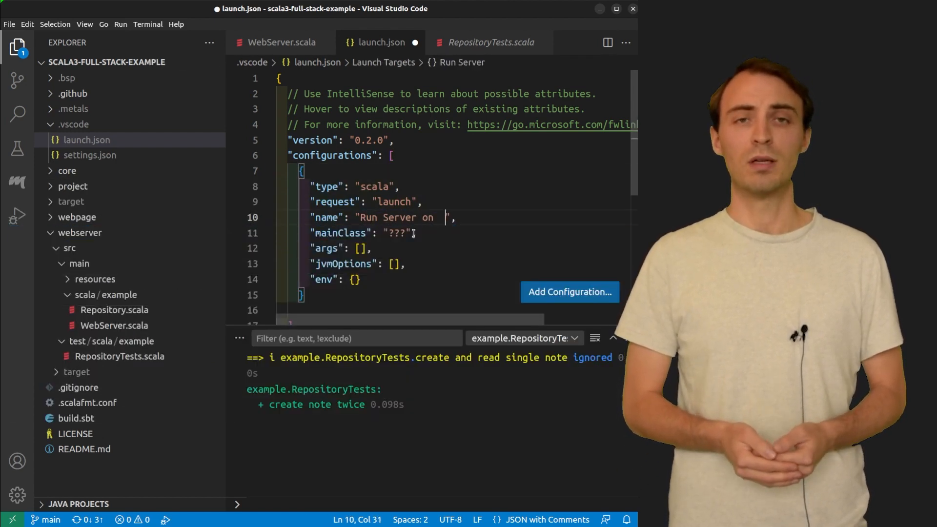
- Fill a Scala launch snippet: name 'Run Server on 1234', mainClass example.WebServer, PORT 1234
text(1234)
click(457, 233)
text(,)
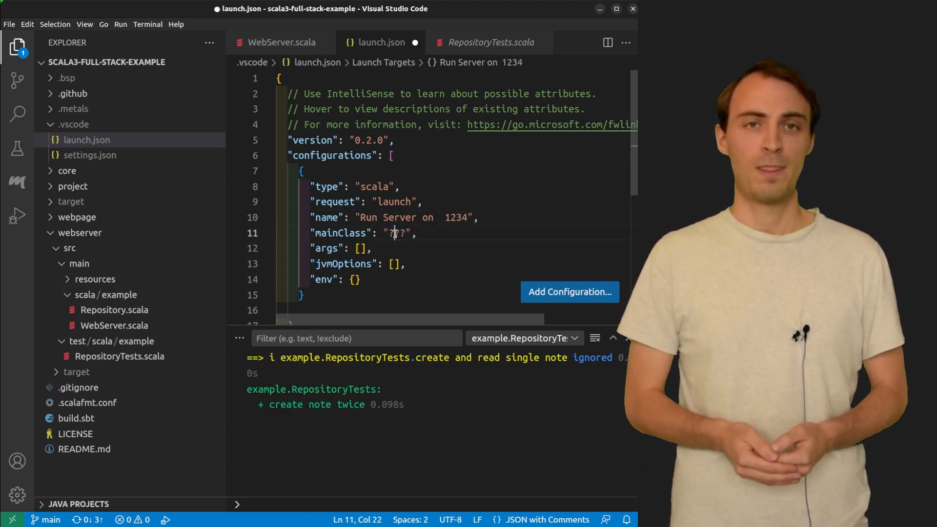
text(example.WebServer)
text("PORT": ")
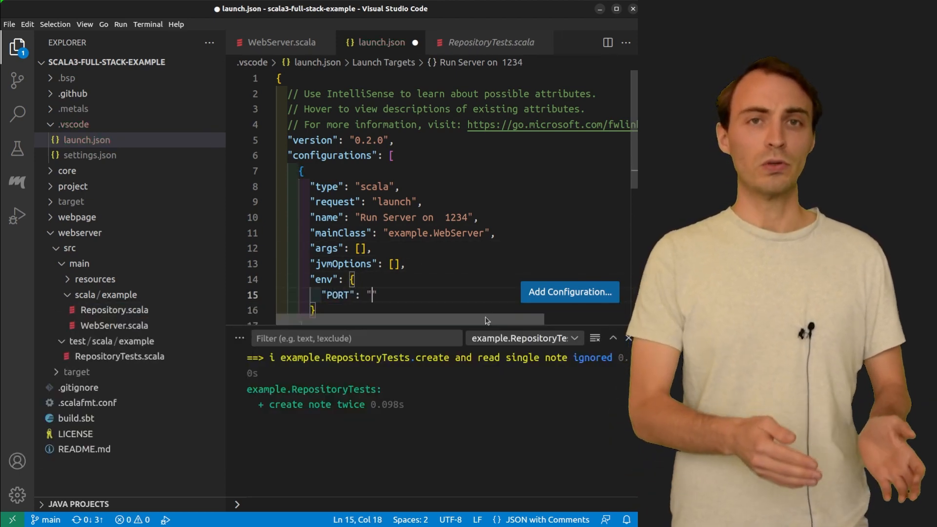
text(1234)
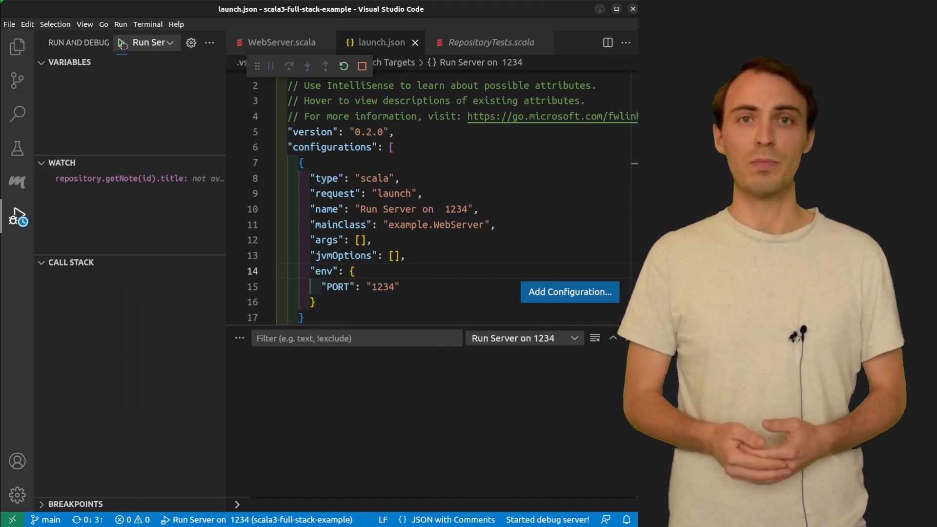
- Stop the running Run Server on 1234 debug session
click(120, 42)
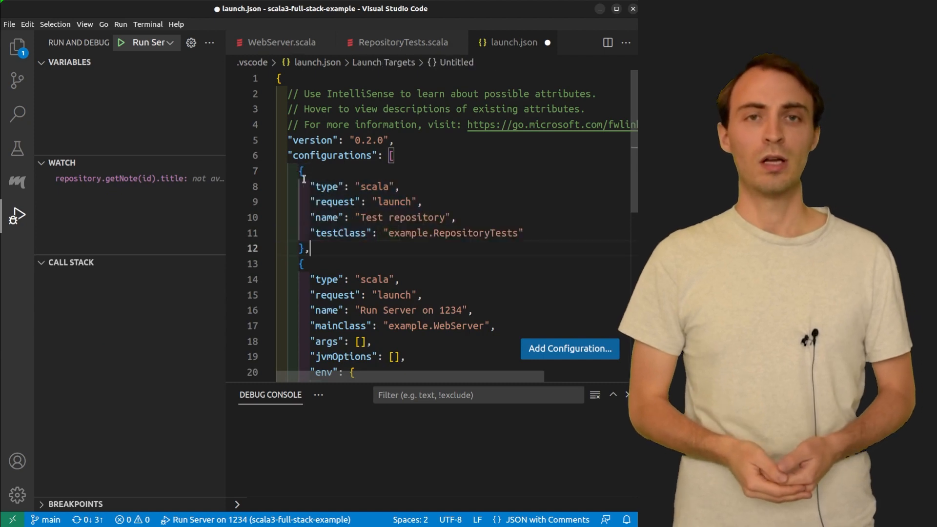
- Save launch.json, start Run Server on 1234, then start the Test repository configuration
click(169, 43)
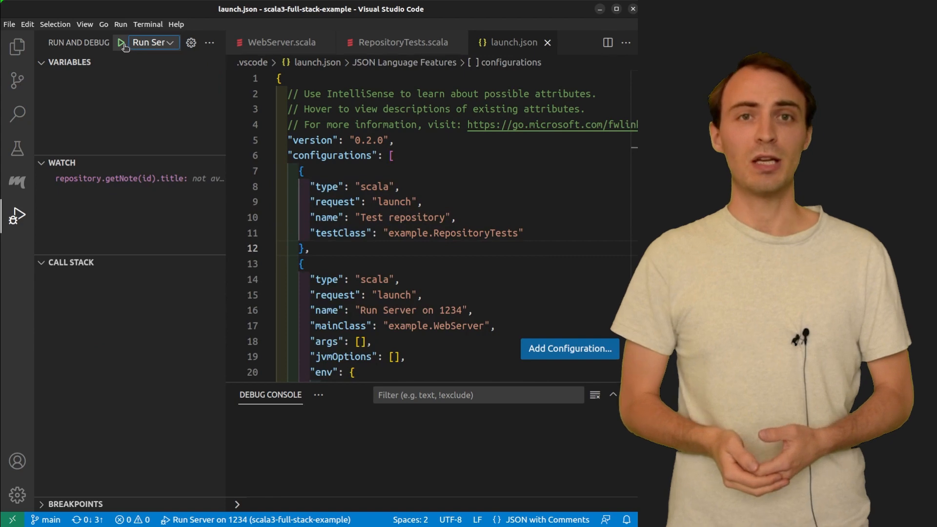
click(120, 42)
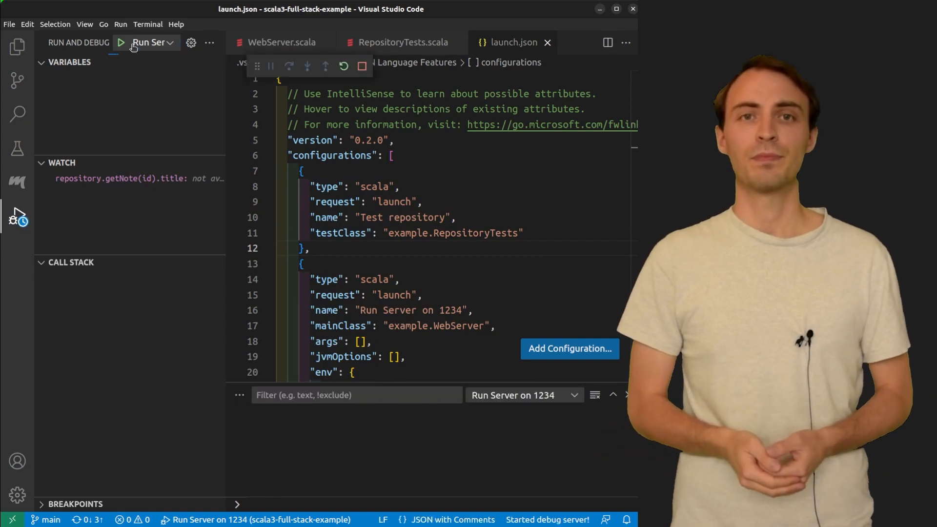
click(170, 42)
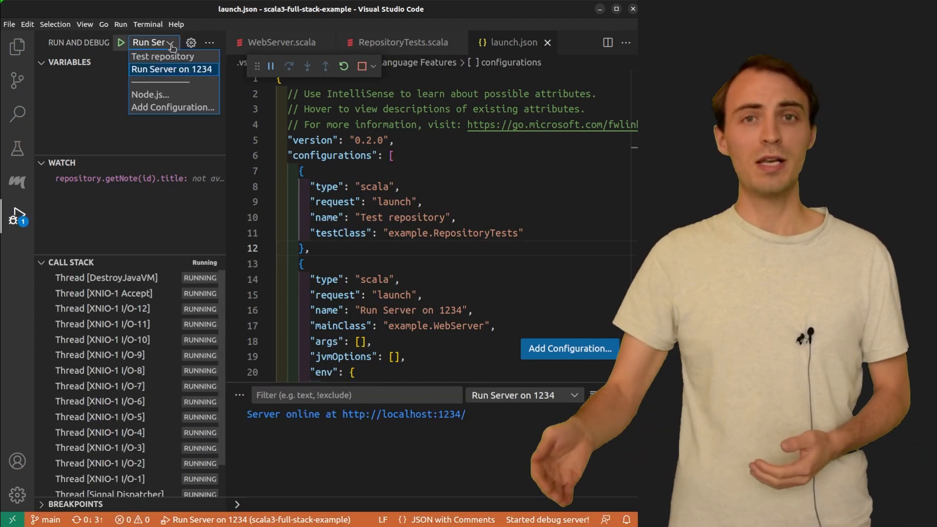
click(163, 56)
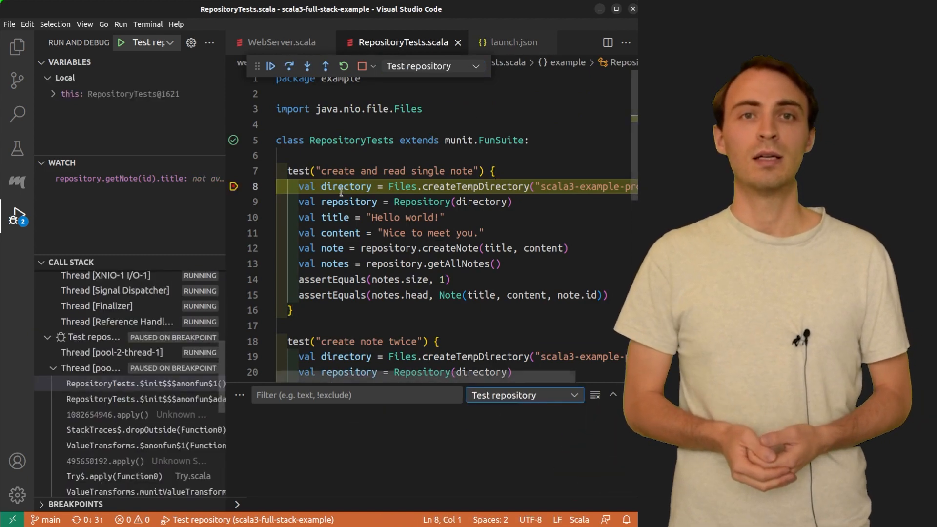
- Resume the test paused at line 8 and focus the Run Server on 1234 session
click(272, 66)
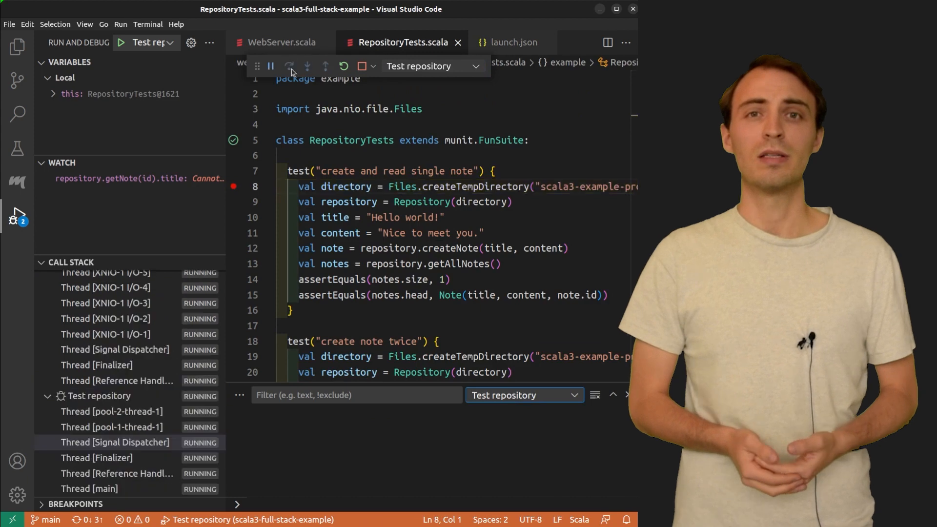
click(308, 67)
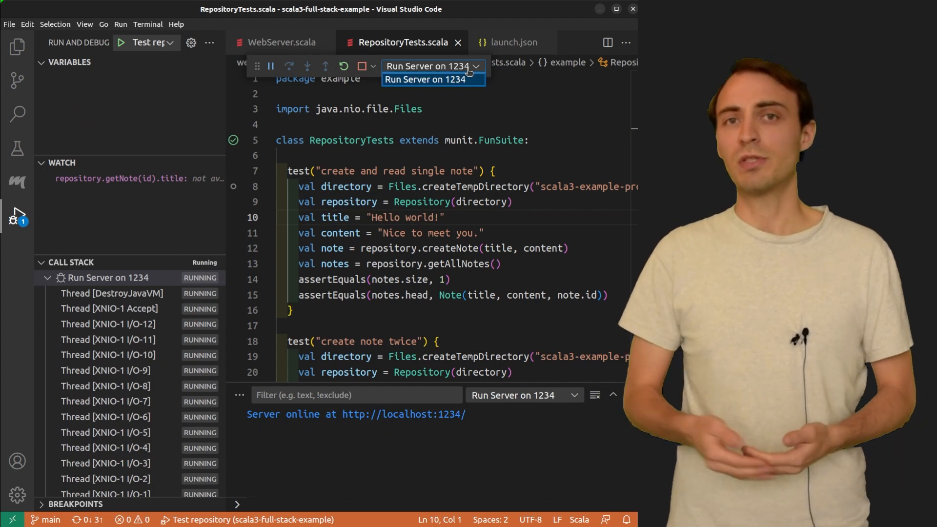
click(425, 80)
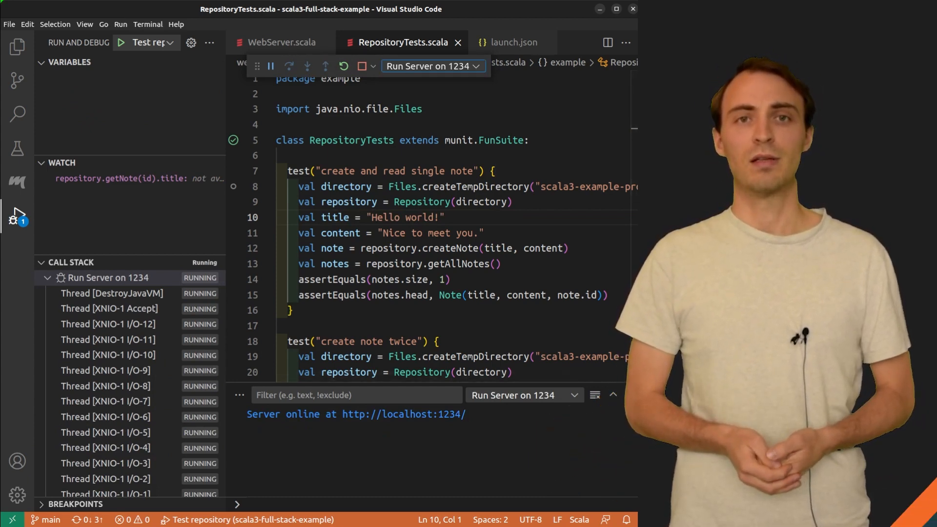
click(278, 42)
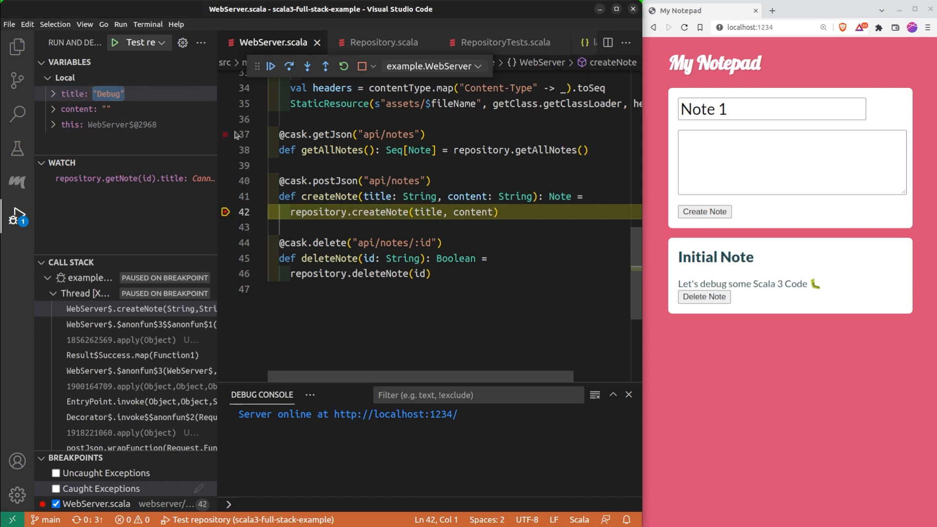
mouse_move(270, 66)
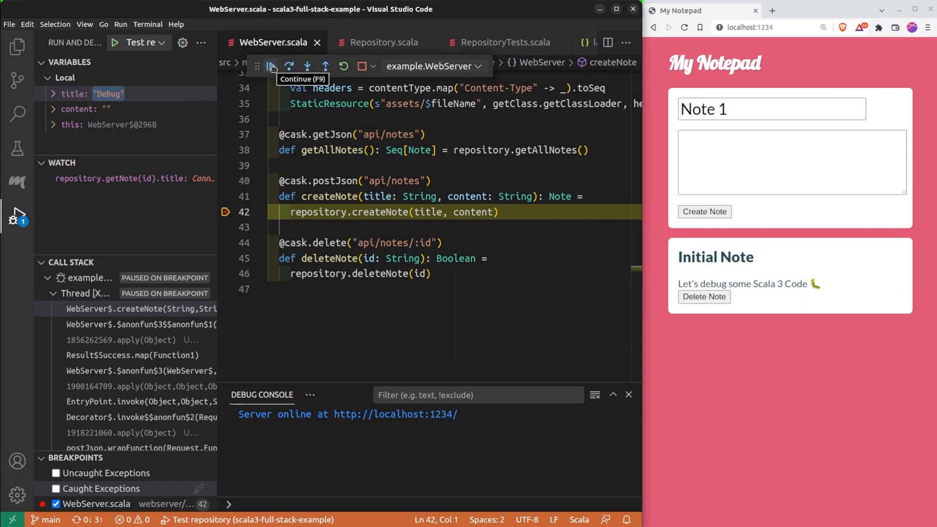
- Resume the server after renaming the paused note's title to 'Debug'
click(271, 66)
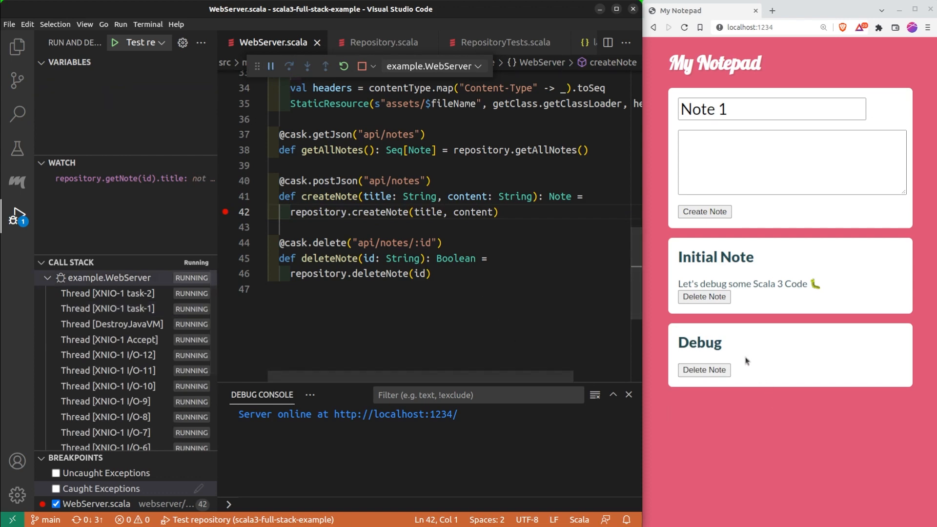
mouse_move(663, 345)
text(2)
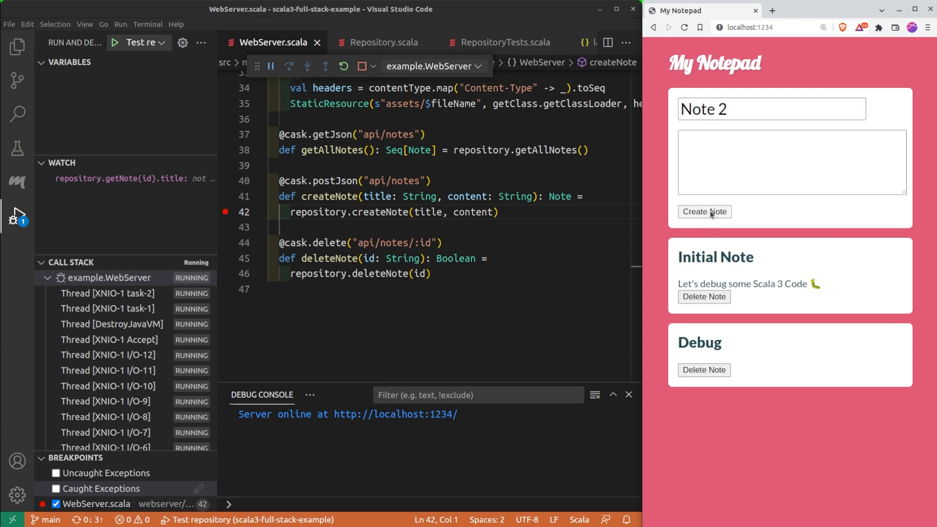
- Create Note 2, break on access to repository's directory field, and continue to saveNote line 36
click(705, 211)
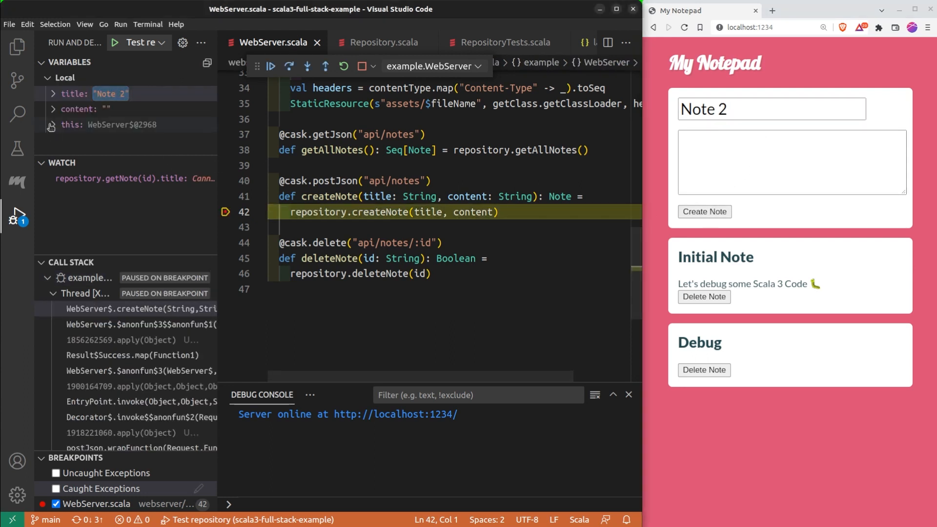
click(54, 124)
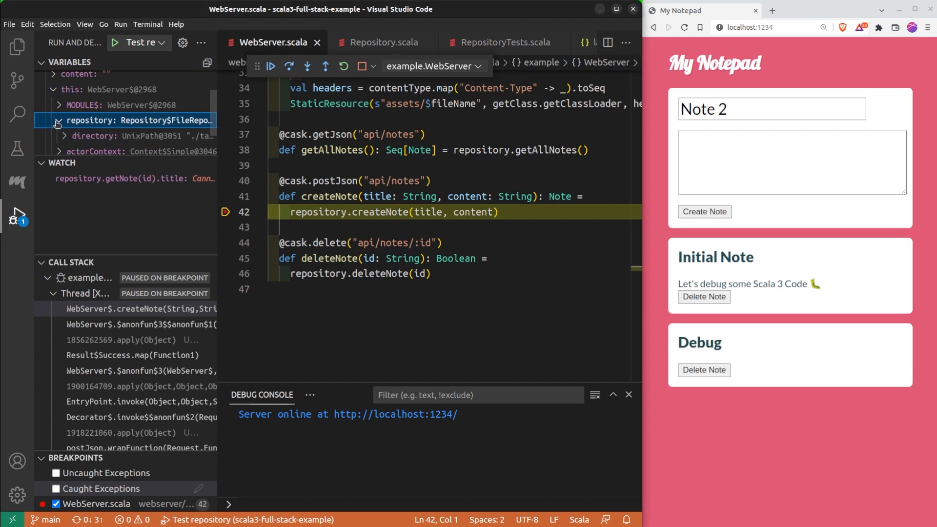
right_click(88, 136)
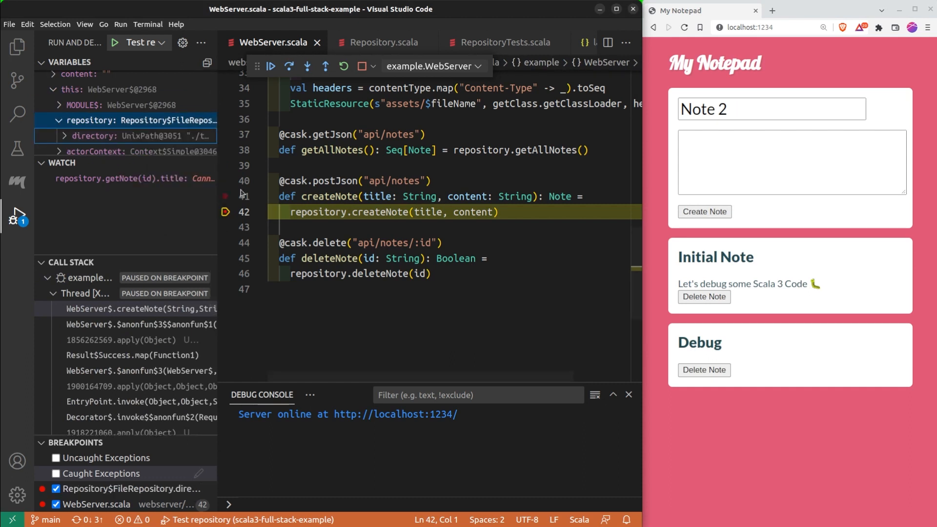
click(271, 66)
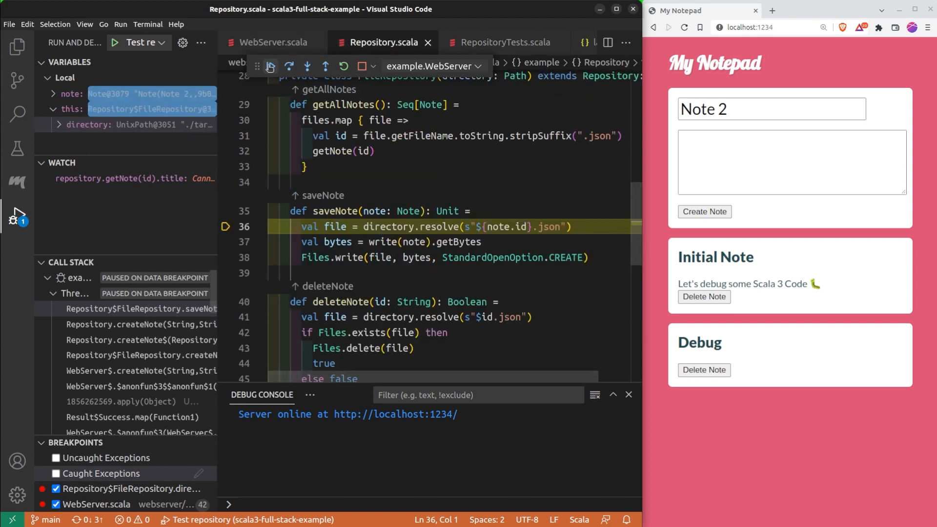
double_click(387, 227)
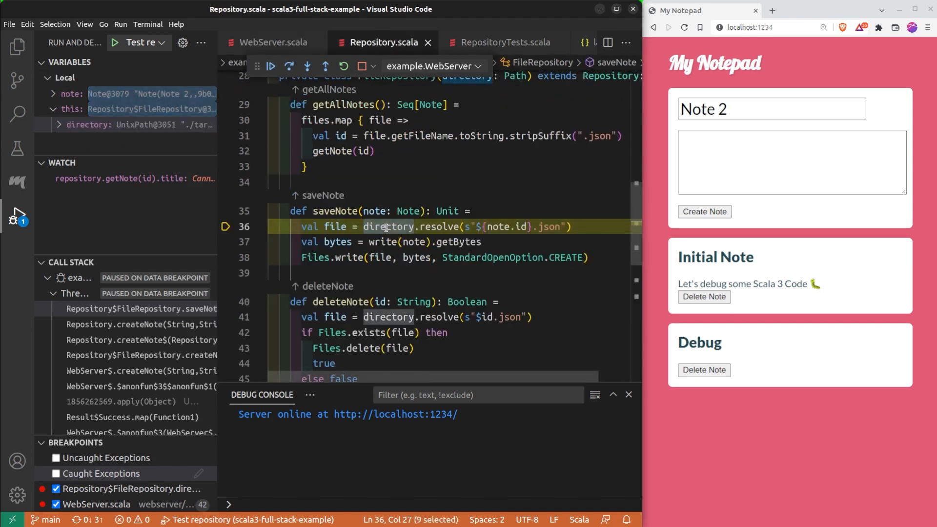